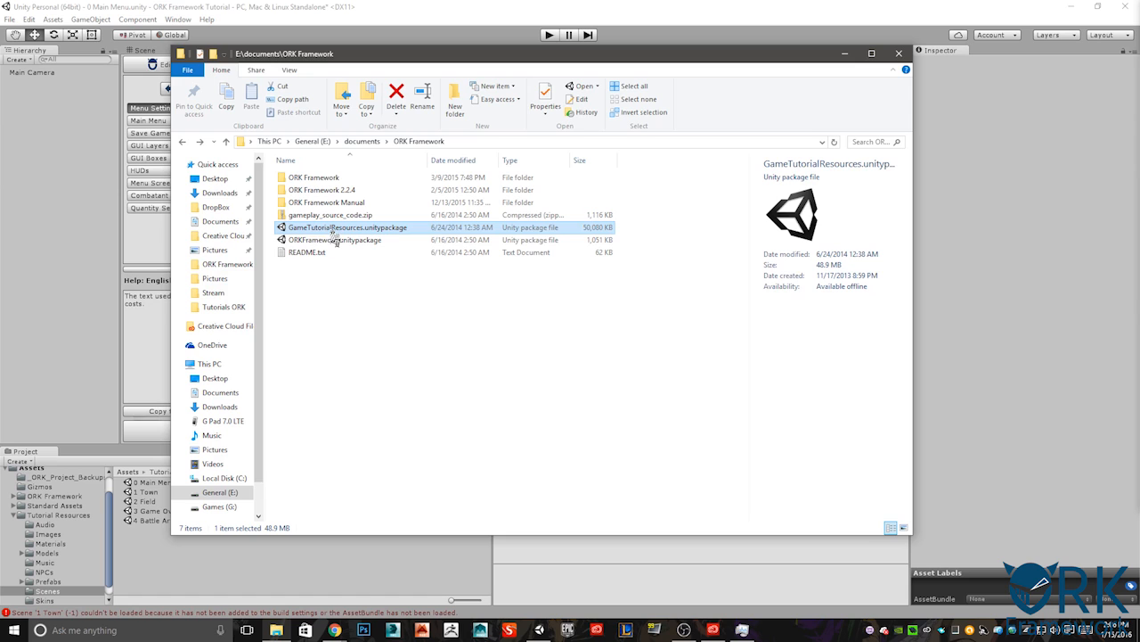
Step: Open the tutorial resources package, then close the import without importing
{"action": "double_click", "coordinate": [334, 227]}
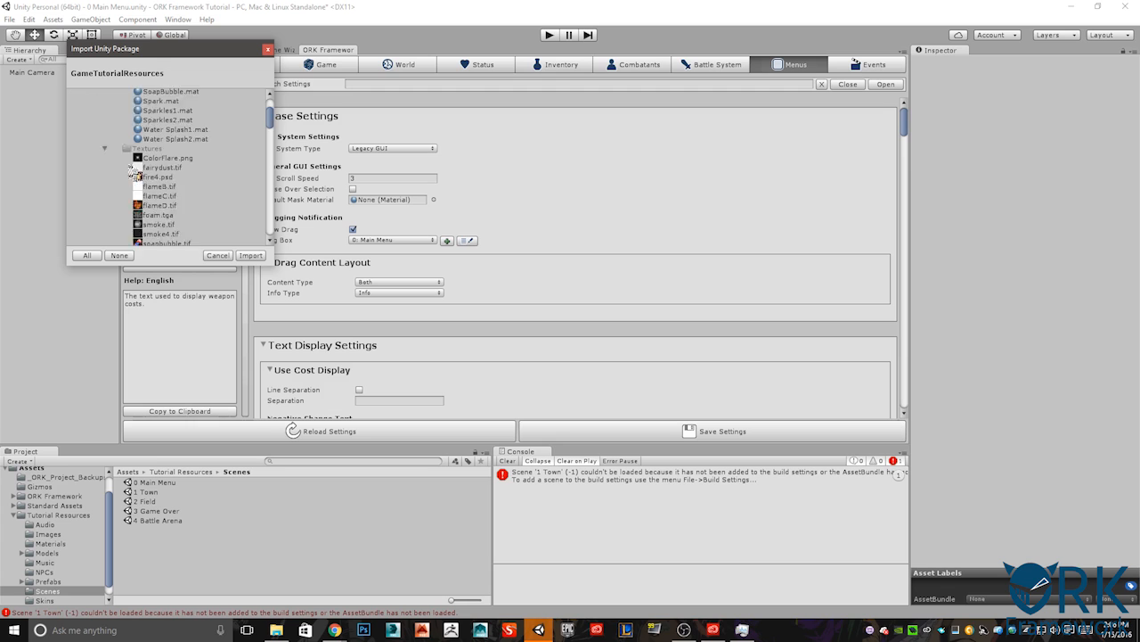
{"action": "scroll", "scroll_direction": "down", "scroll_amount": 3}
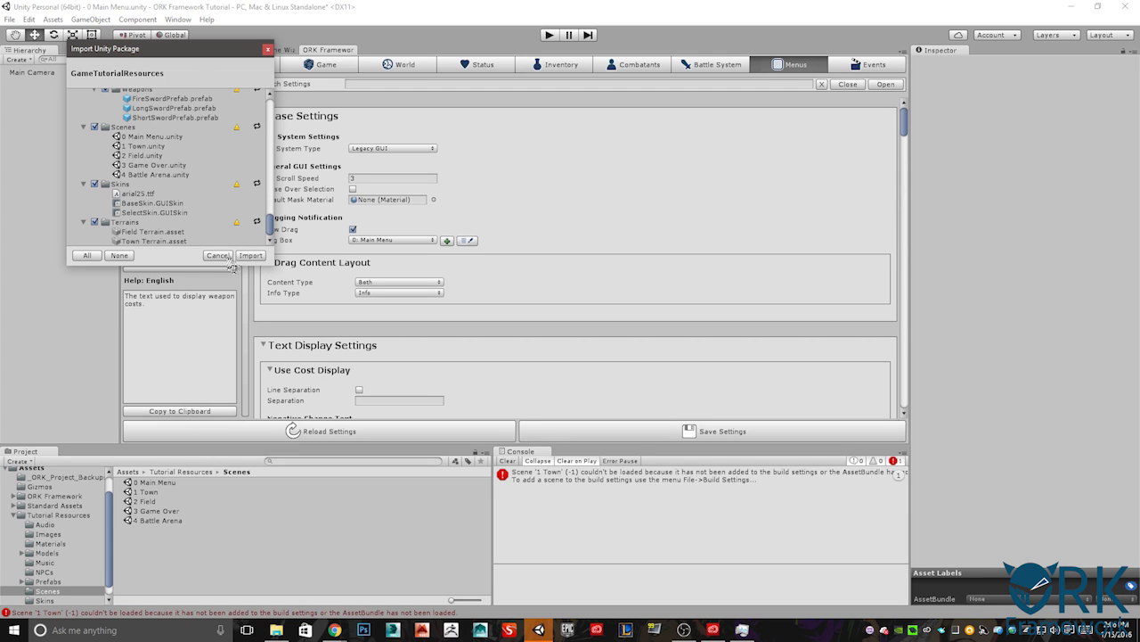
{"action": "left_click", "coordinate": [217, 255]}
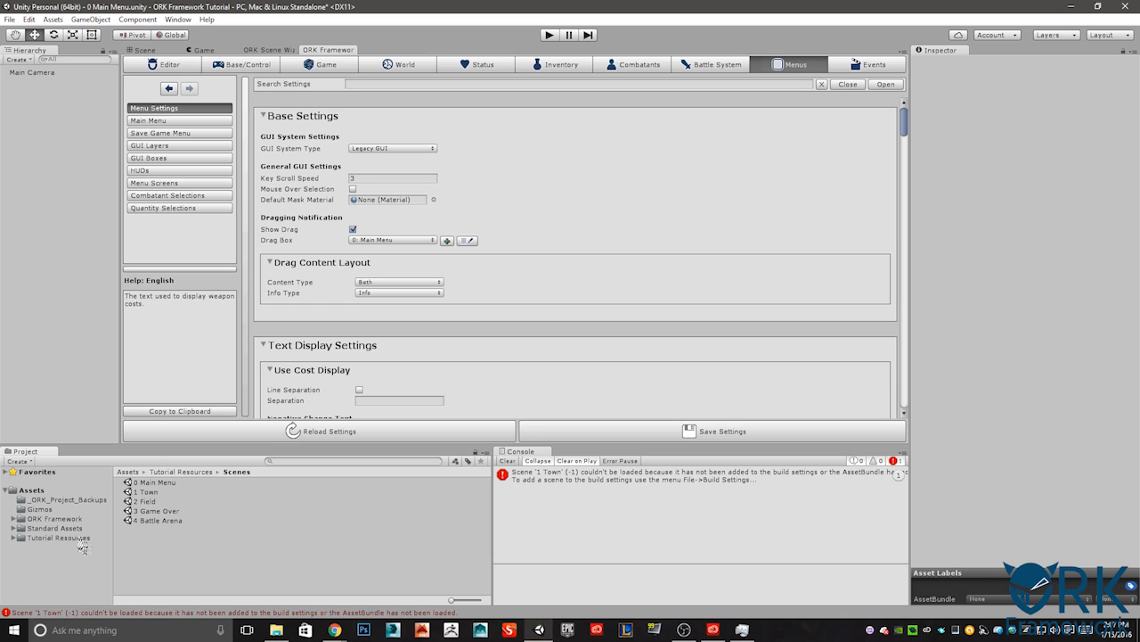
{"action": "mouse_move", "coordinate": [166, 159]}
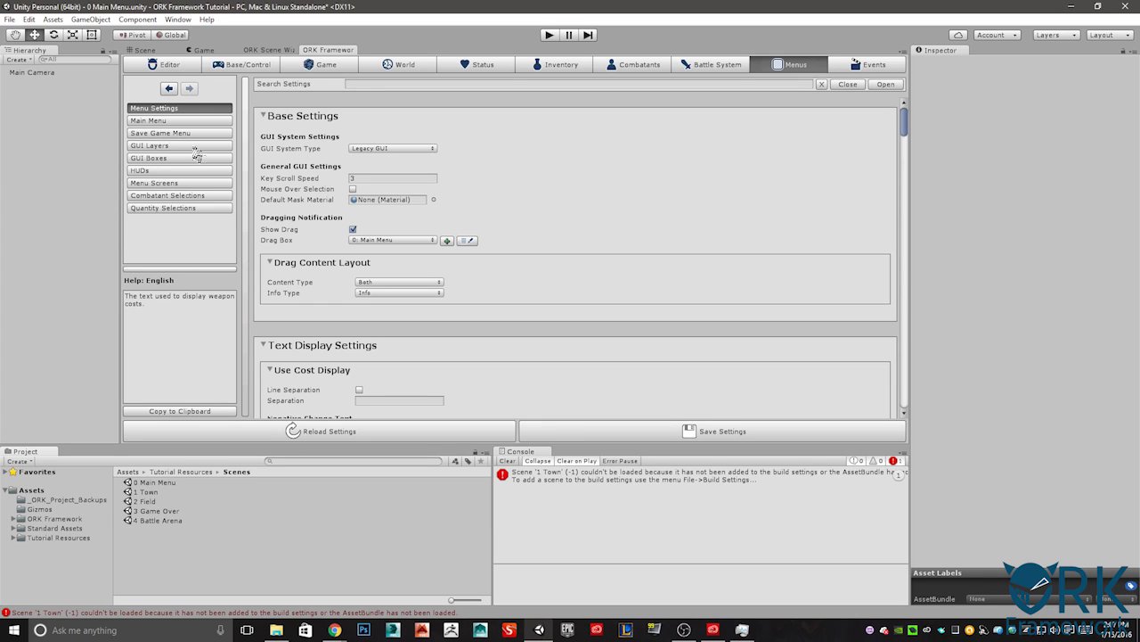
Step: Add the five tutorial scenes, 0 Main Menu through 4 Battle Arena, to Scenes In Build
{"action": "left_click", "coordinate": [8, 19]}
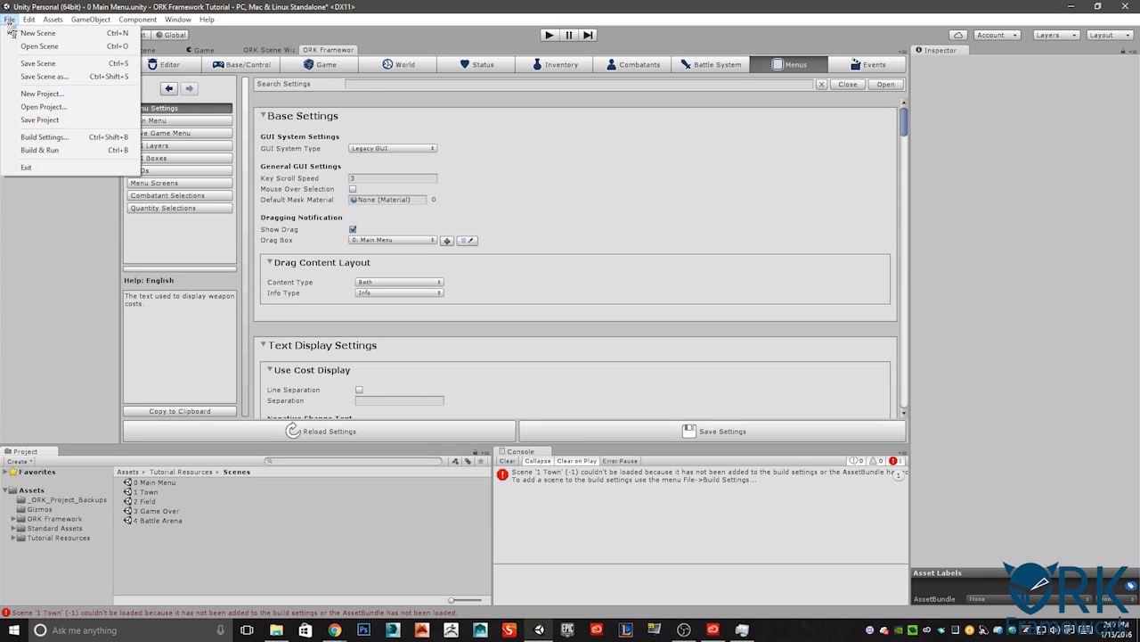
{"action": "left_click", "coordinate": [41, 138]}
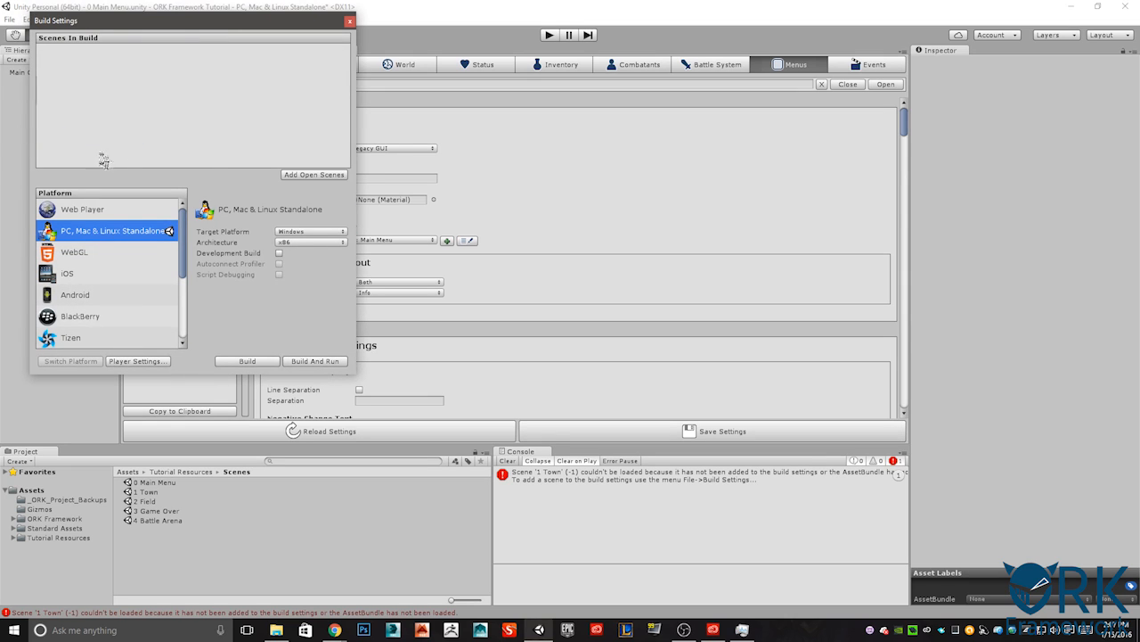
{"action": "mouse_move", "coordinate": [110, 112]}
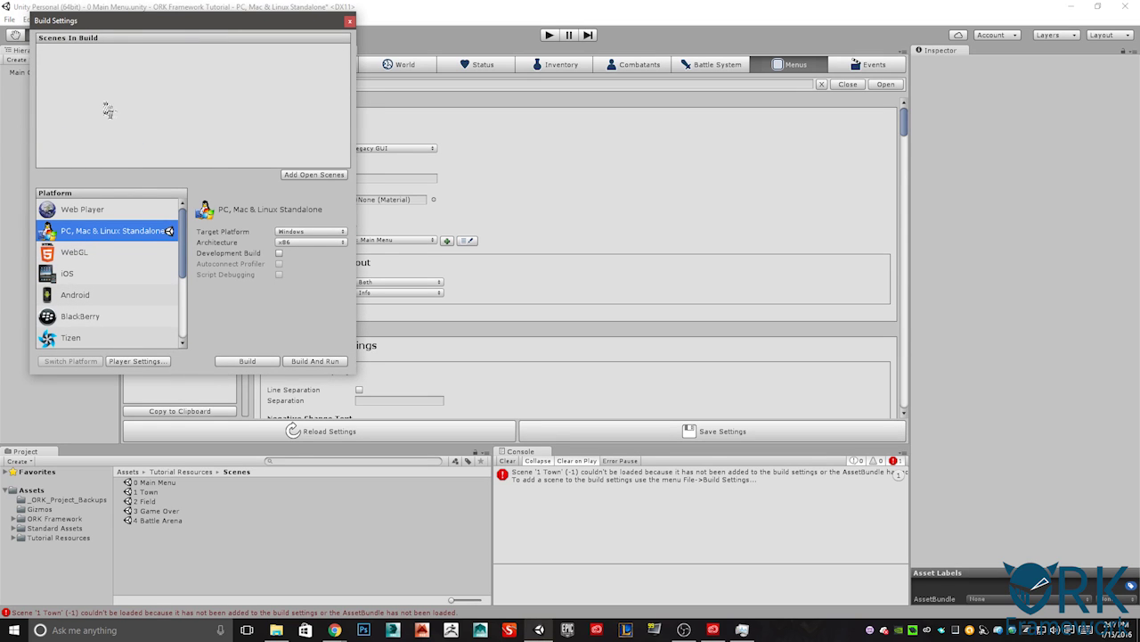
{"action": "mouse_move", "coordinate": [82, 117]}
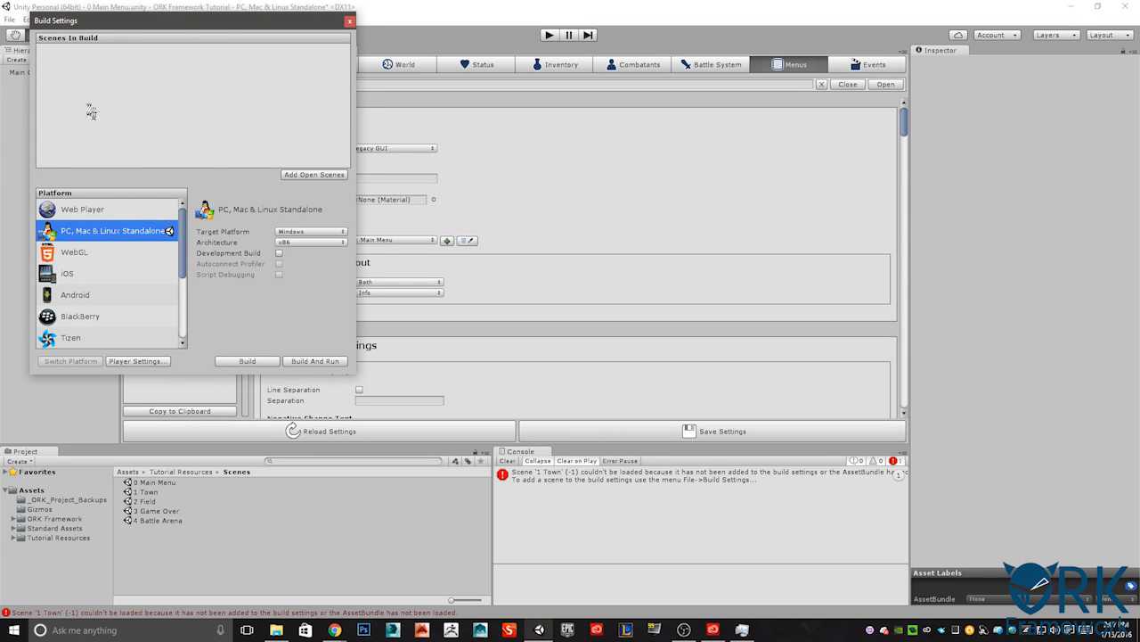
{"action": "mouse_move", "coordinate": [247, 294]}
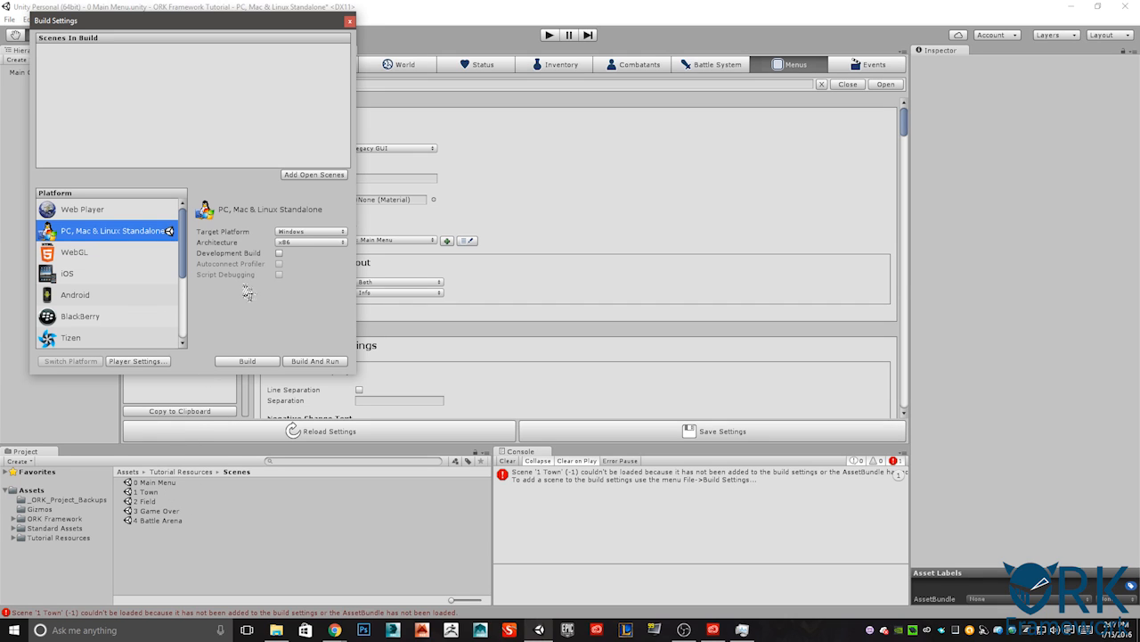
{"action": "mouse_move", "coordinate": [313, 179]}
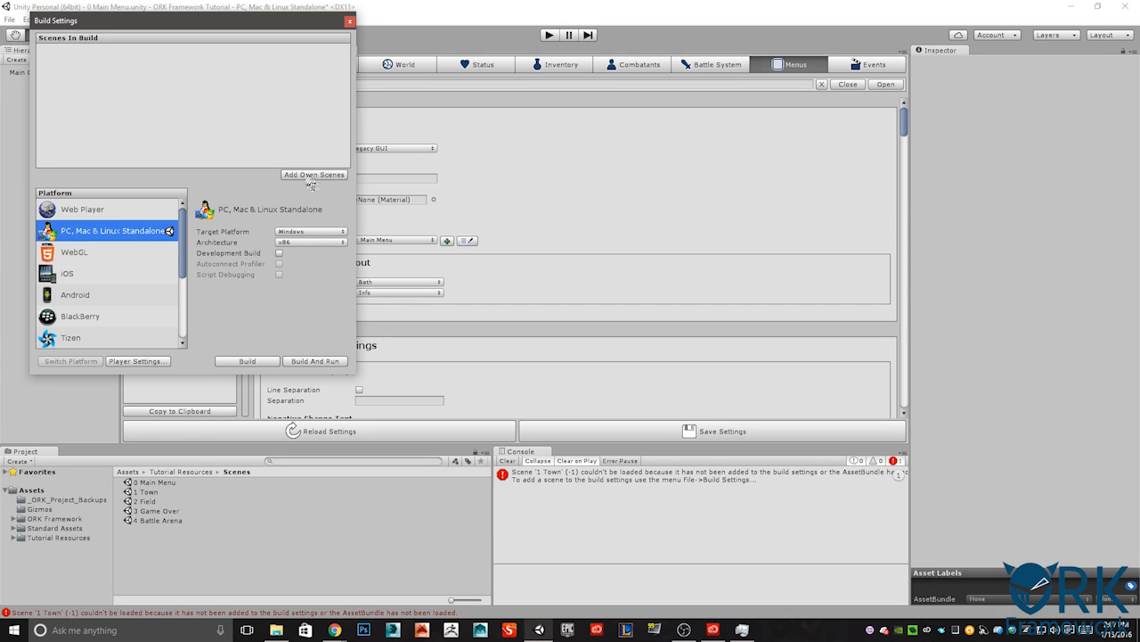
{"action": "left_click", "coordinate": [313, 174]}
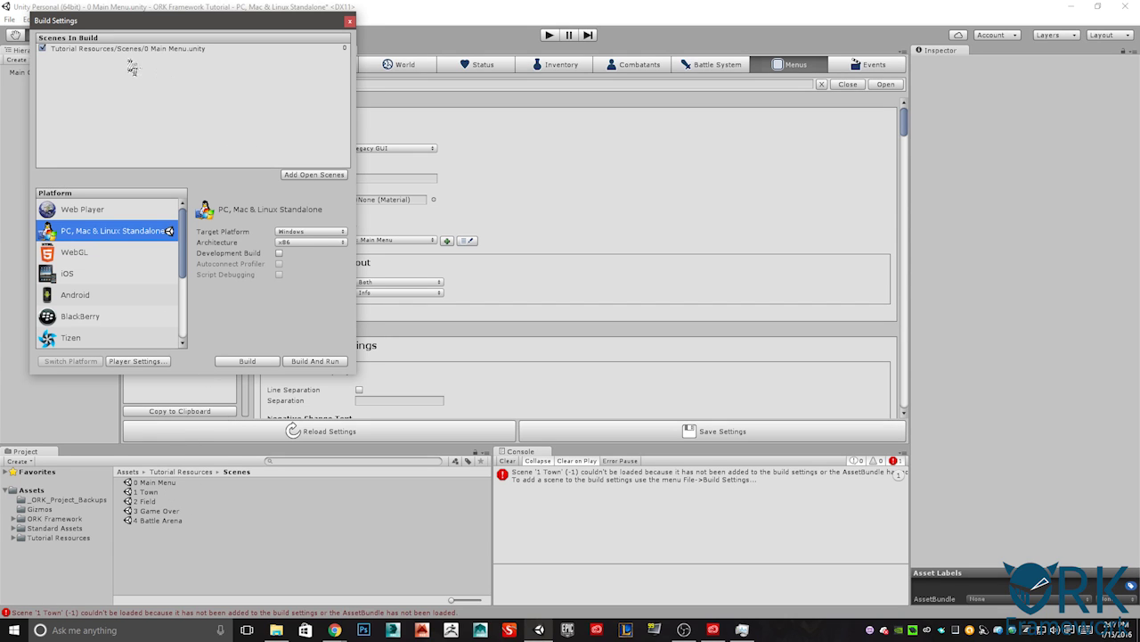
{"action": "mouse_move", "coordinate": [129, 96]}
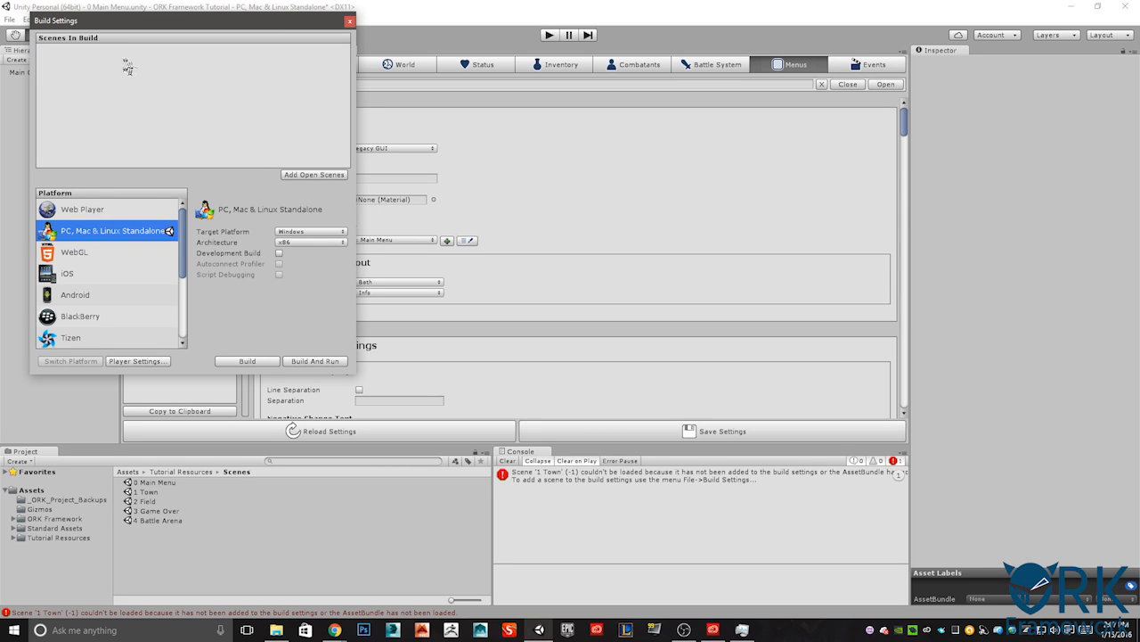
{"action": "left_click", "coordinate": [153, 483]}
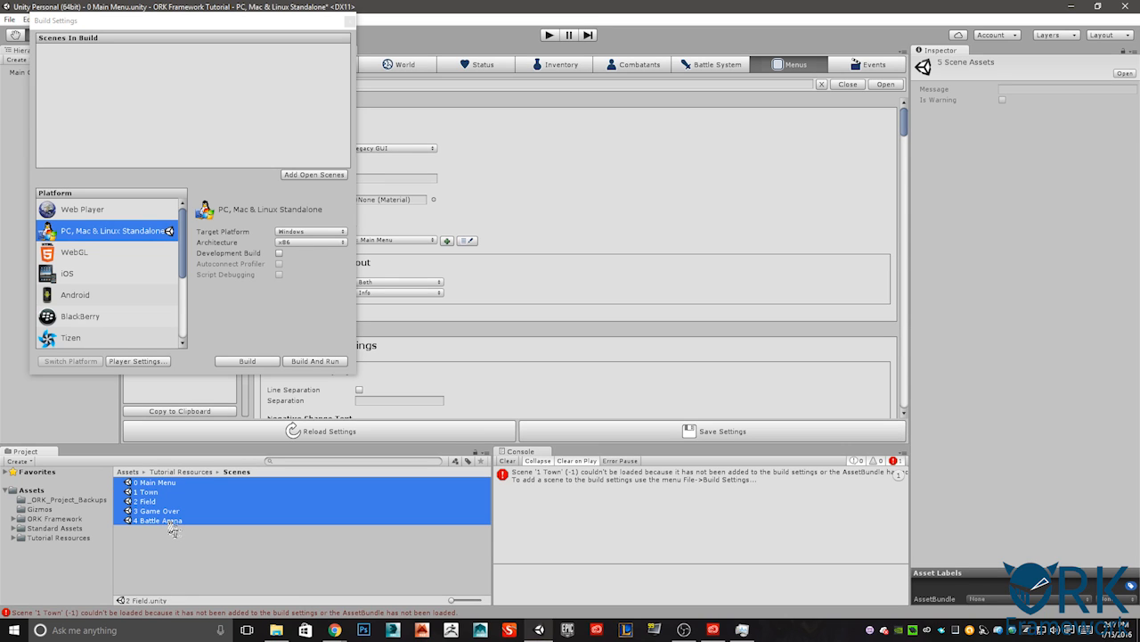
{"action": "mouse_move", "coordinate": [145, 493]}
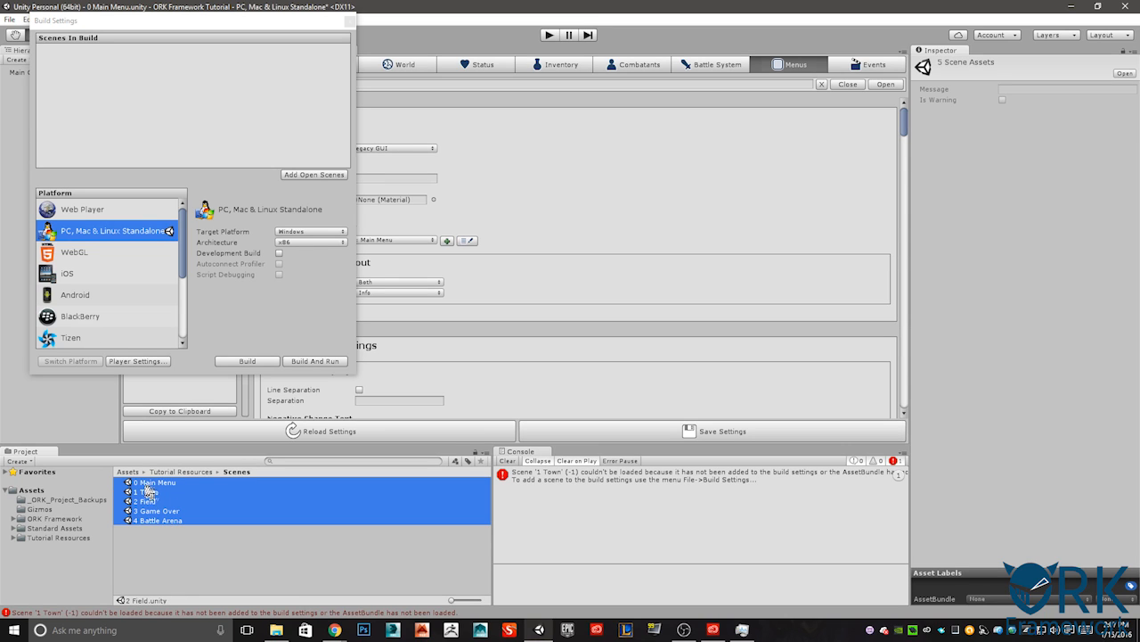
{"action": "left_click", "coordinate": [314, 174]}
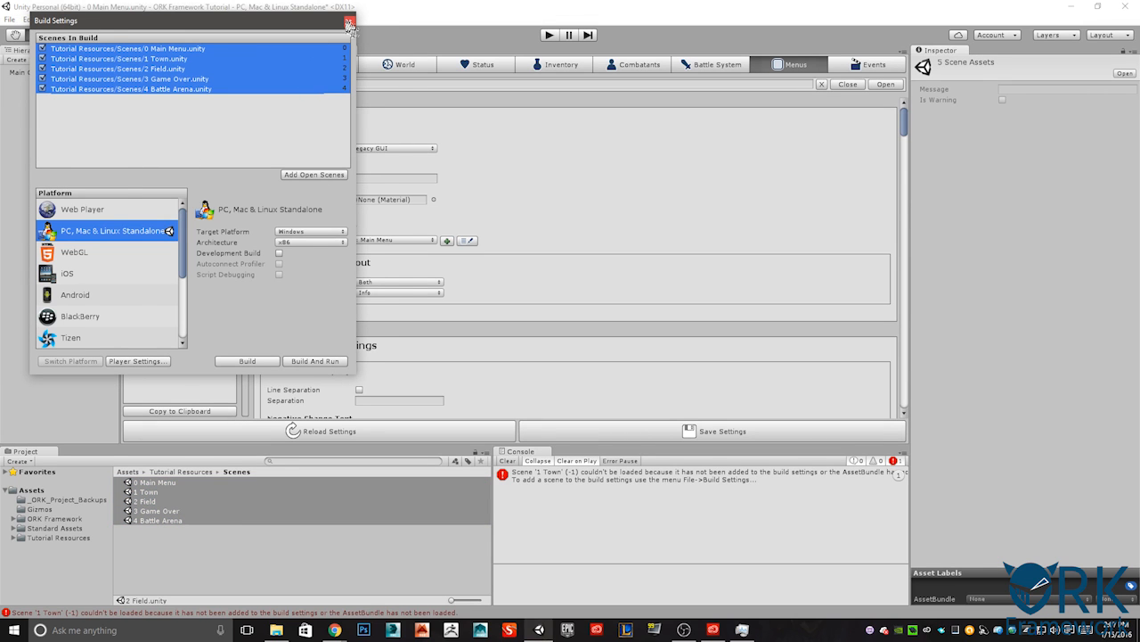
{"action": "left_click", "coordinate": [361, 24]}
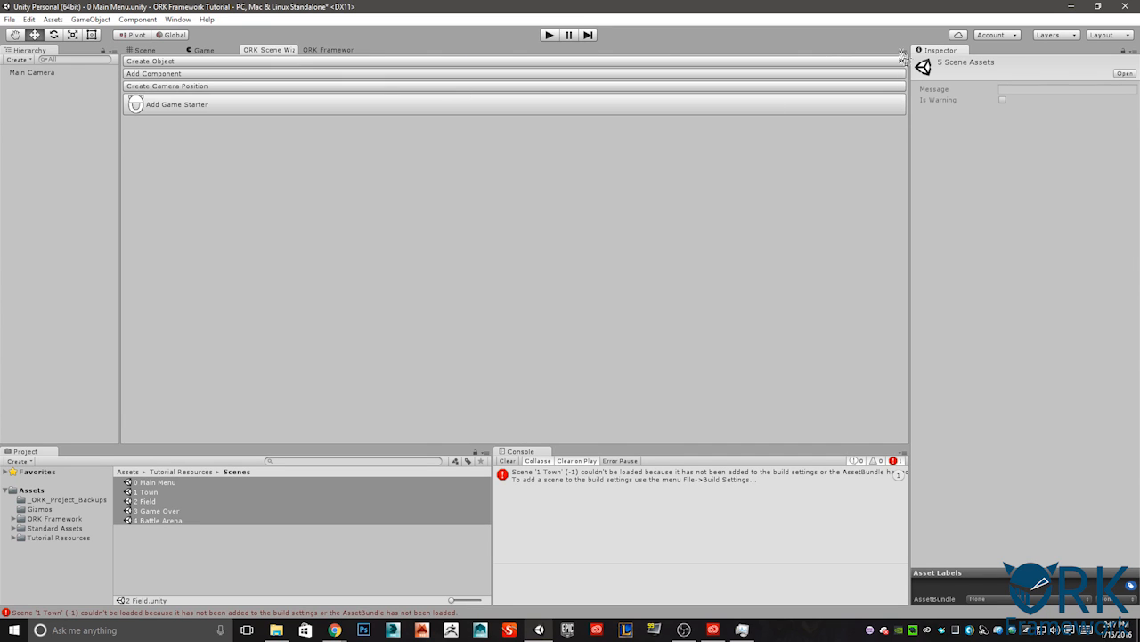
Step: Return to the main editor and bring up the Window menu showing ORK Scene Wizard
{"action": "left_click", "coordinate": [900, 52]}
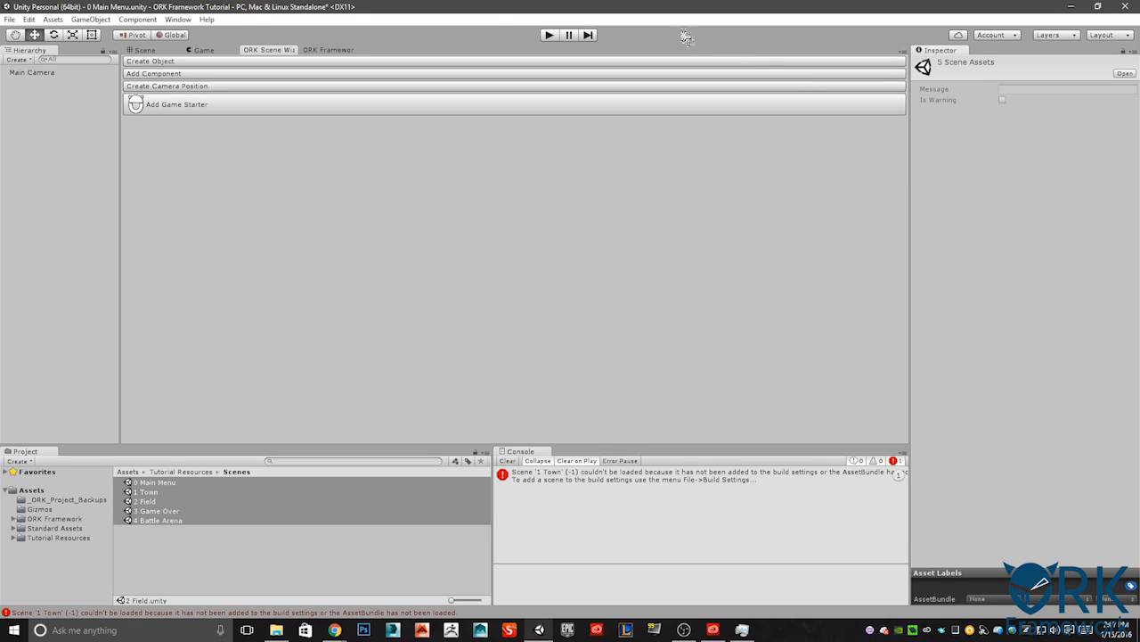
{"action": "left_click", "coordinate": [183, 21]}
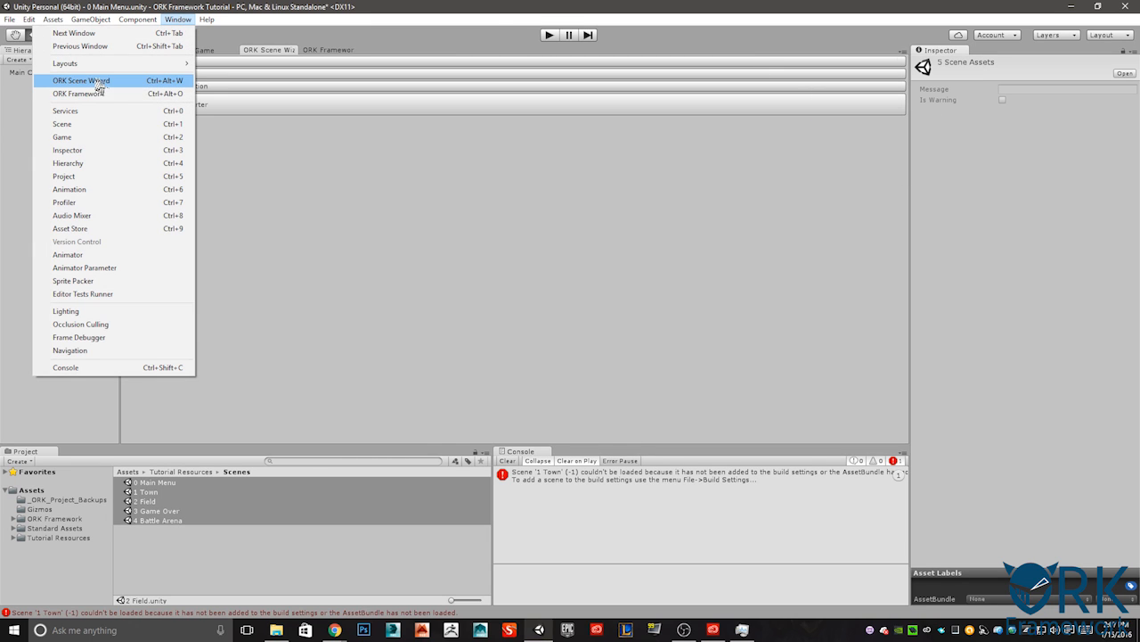
{"action": "mouse_move", "coordinate": [98, 111]}
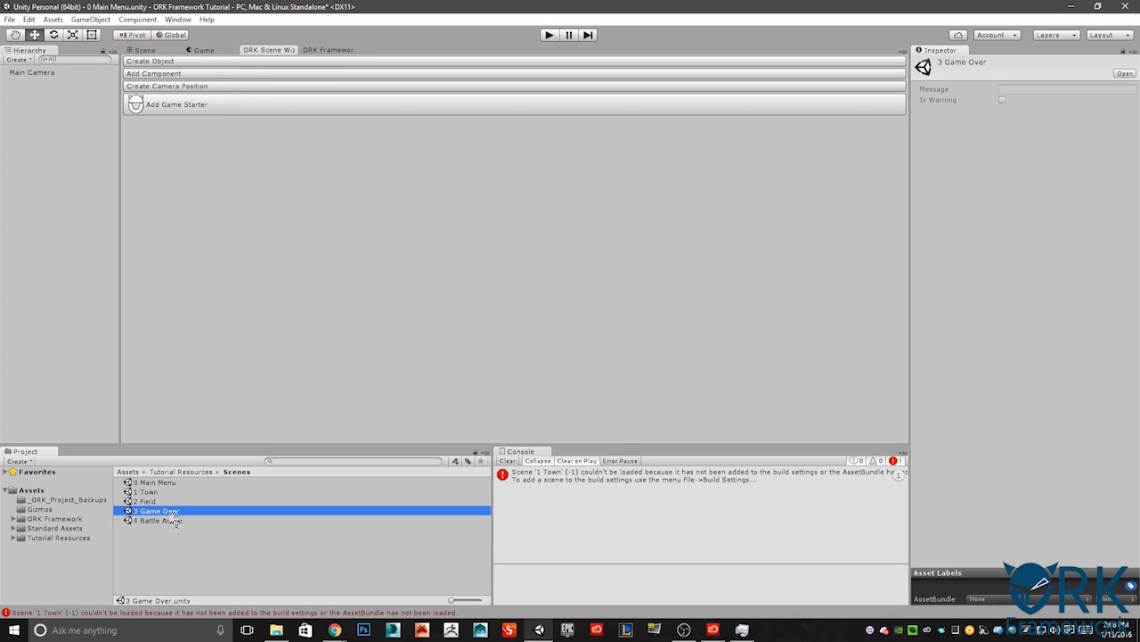
{"action": "mouse_move", "coordinate": [154, 501]}
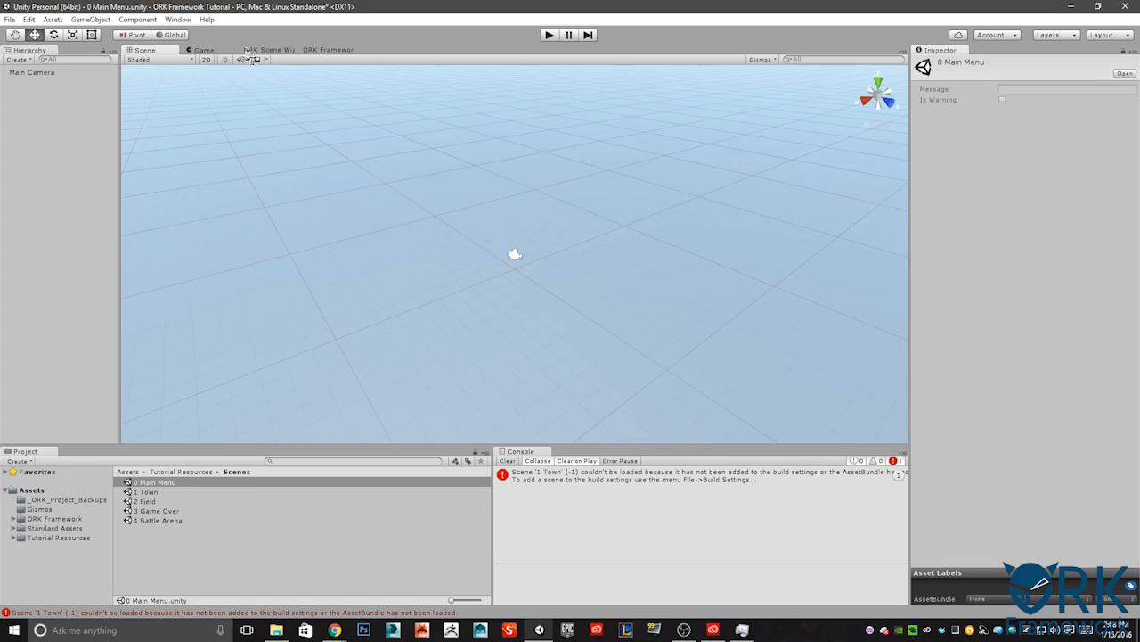
Step: Create an ORK Game Starter using ORKProject and enable Call Main Menu
{"action": "left_click", "coordinate": [269, 49]}
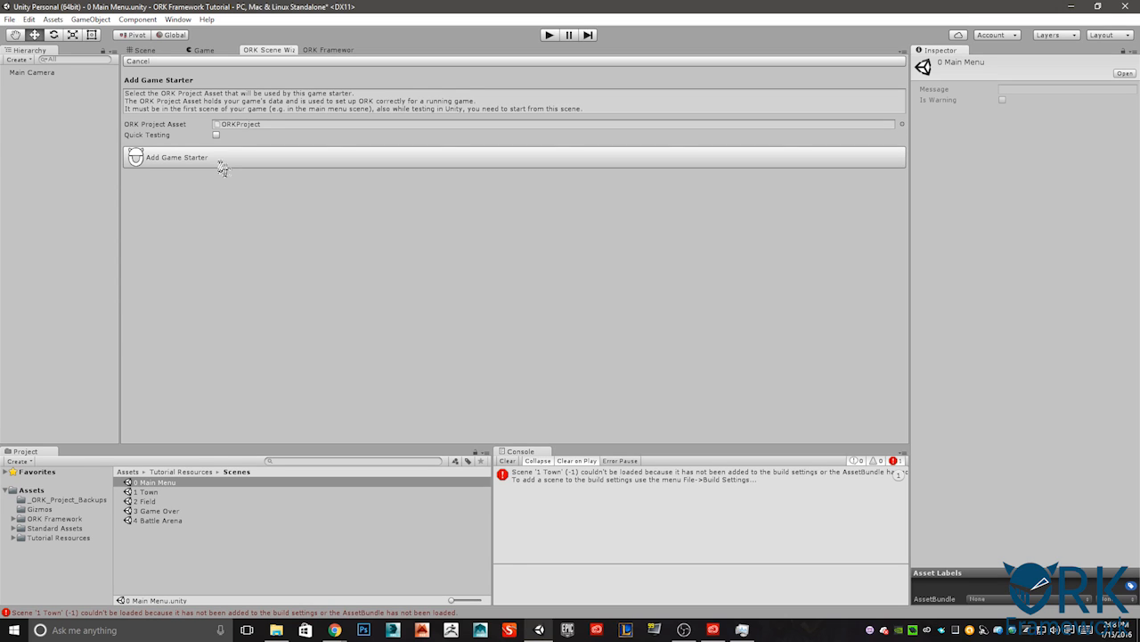
{"action": "mouse_move", "coordinate": [171, 169]}
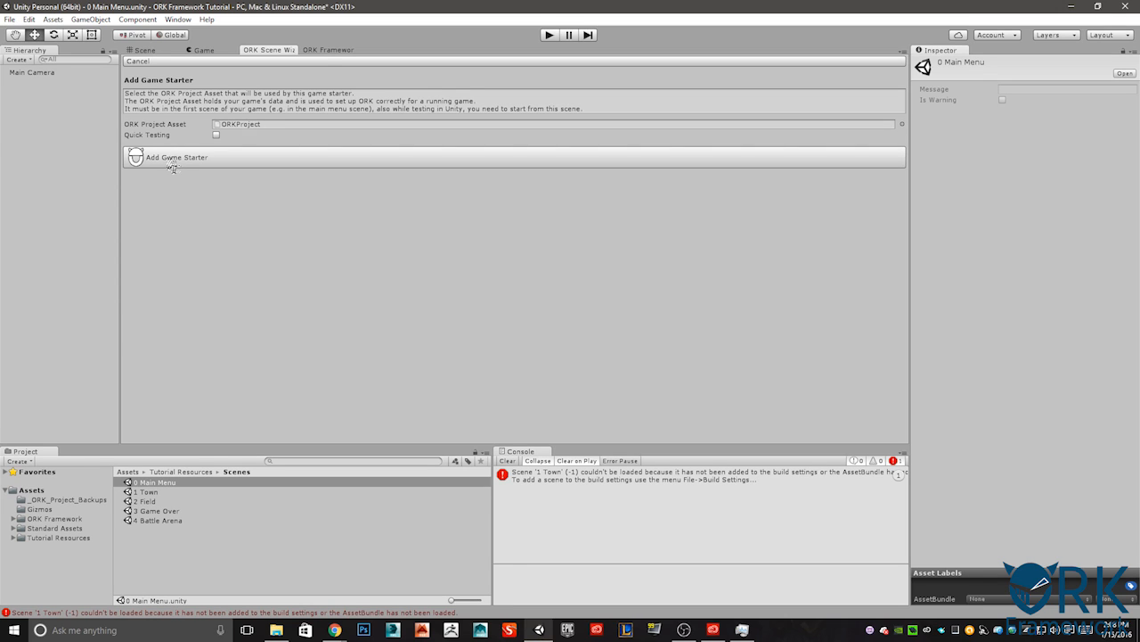
{"action": "left_click", "coordinate": [176, 157]}
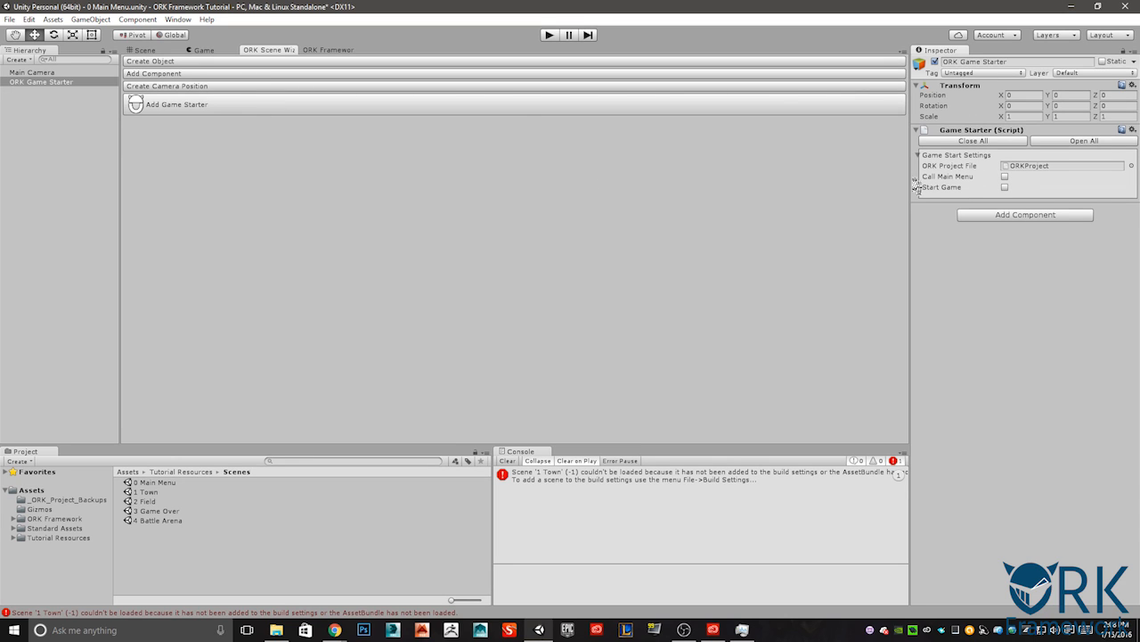
{"action": "left_click", "coordinate": [1003, 176]}
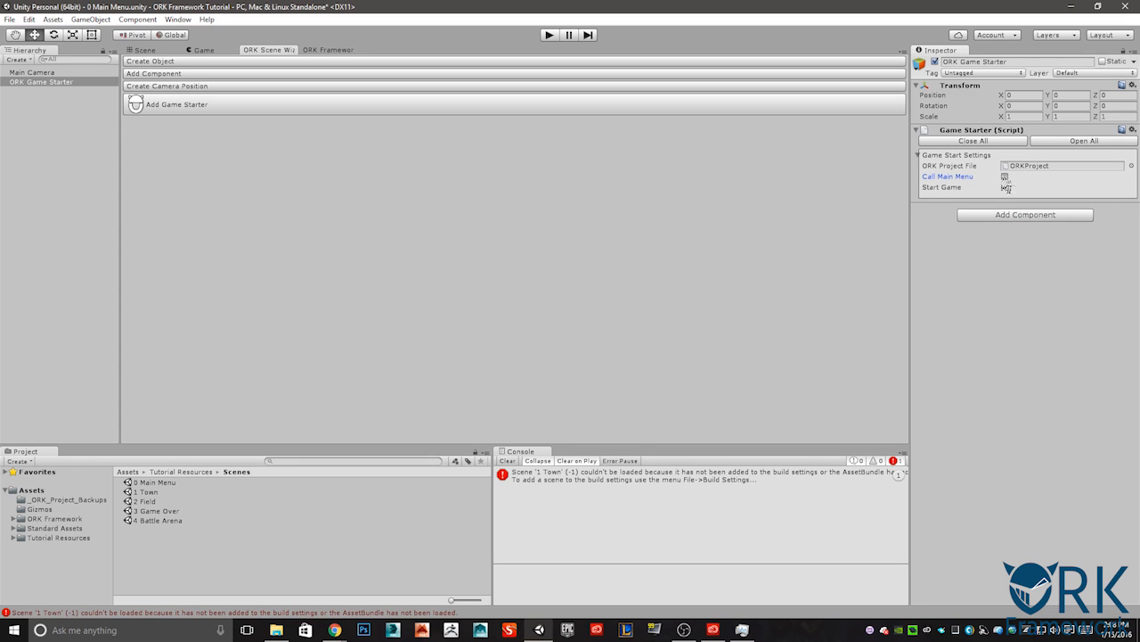
{"action": "left_click", "coordinate": [1004, 176]}
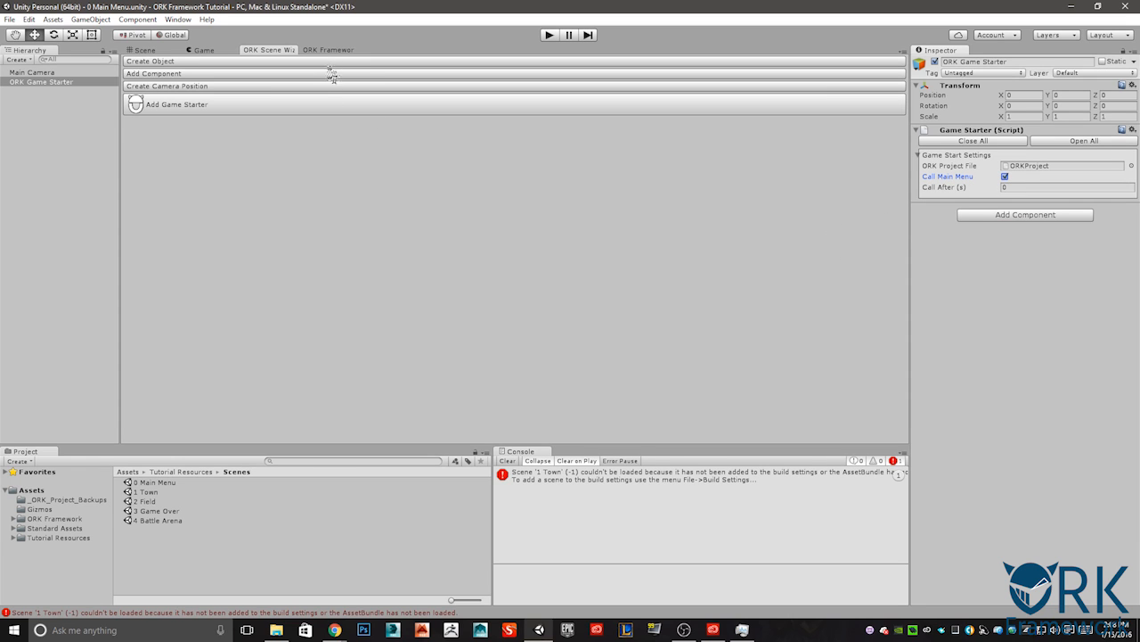
Step: In the ORK Framework editor's Menu Settings, keep GUI System Type as Legacy GUI
{"action": "left_click", "coordinate": [335, 49]}
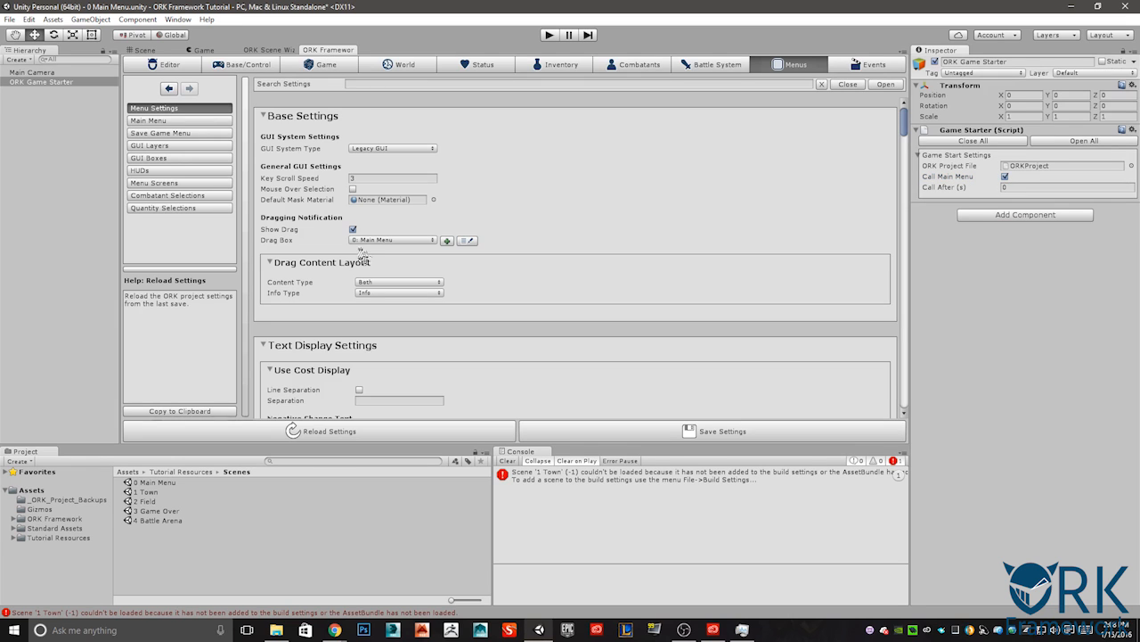
{"action": "mouse_move", "coordinate": [160, 120]}
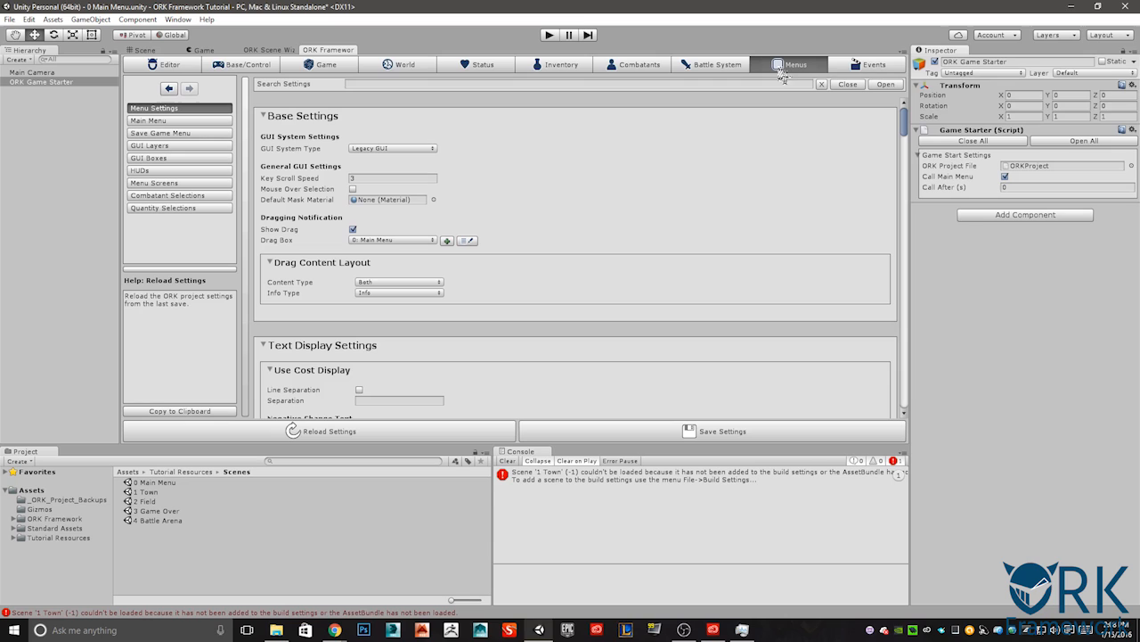
{"action": "mouse_move", "coordinate": [793, 68]}
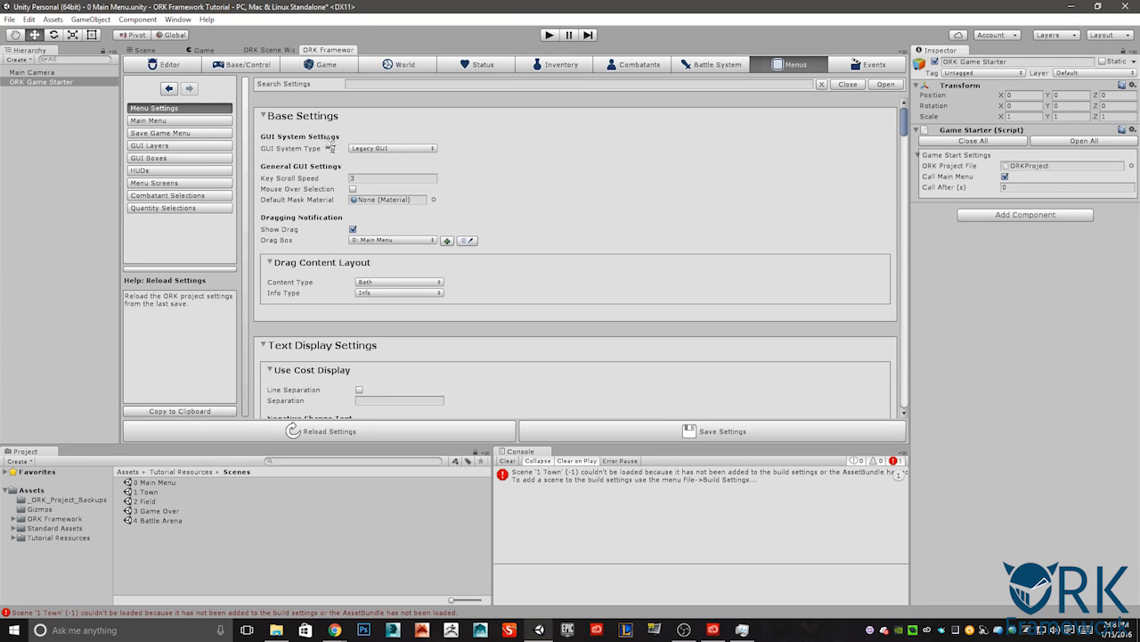
{"action": "left_click", "coordinate": [392, 148]}
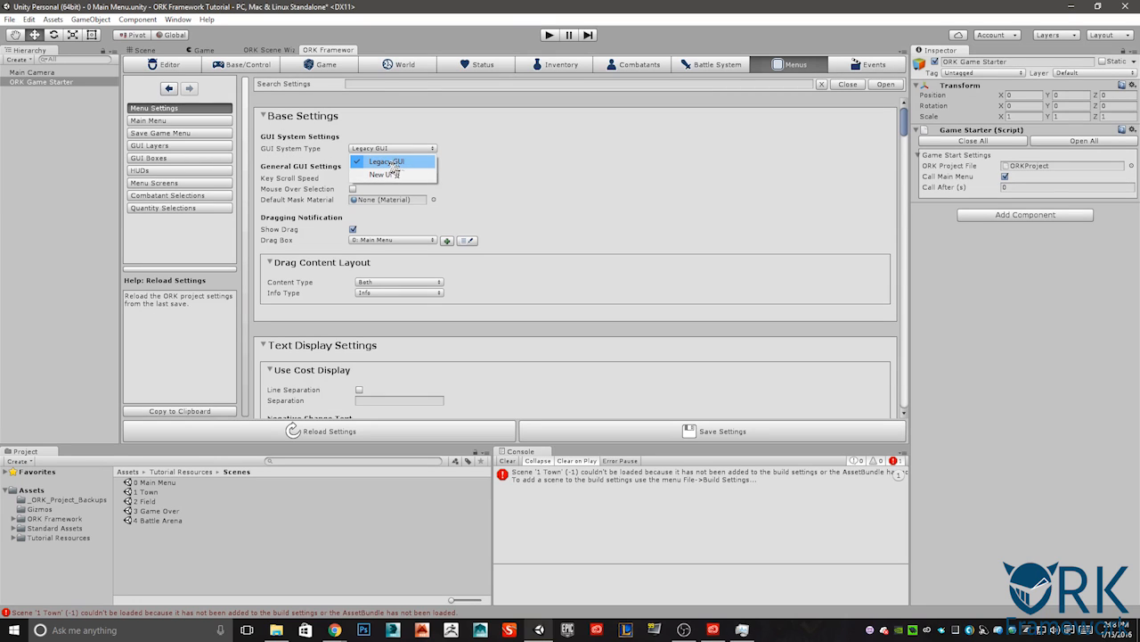
{"action": "mouse_move", "coordinate": [392, 174]}
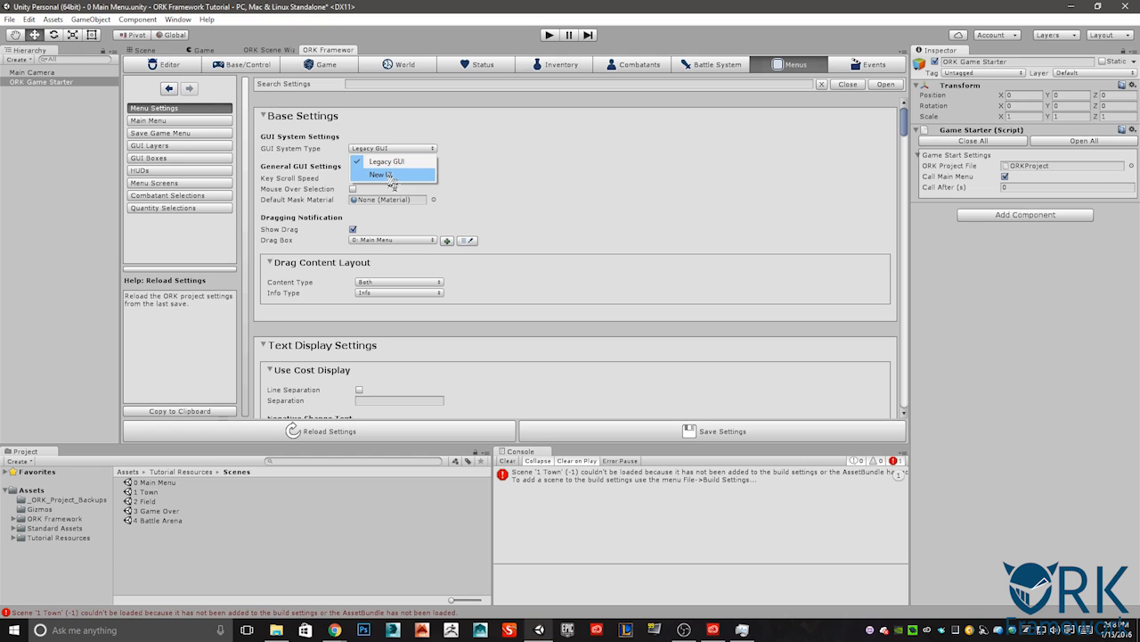
{"action": "left_click", "coordinate": [391, 160]}
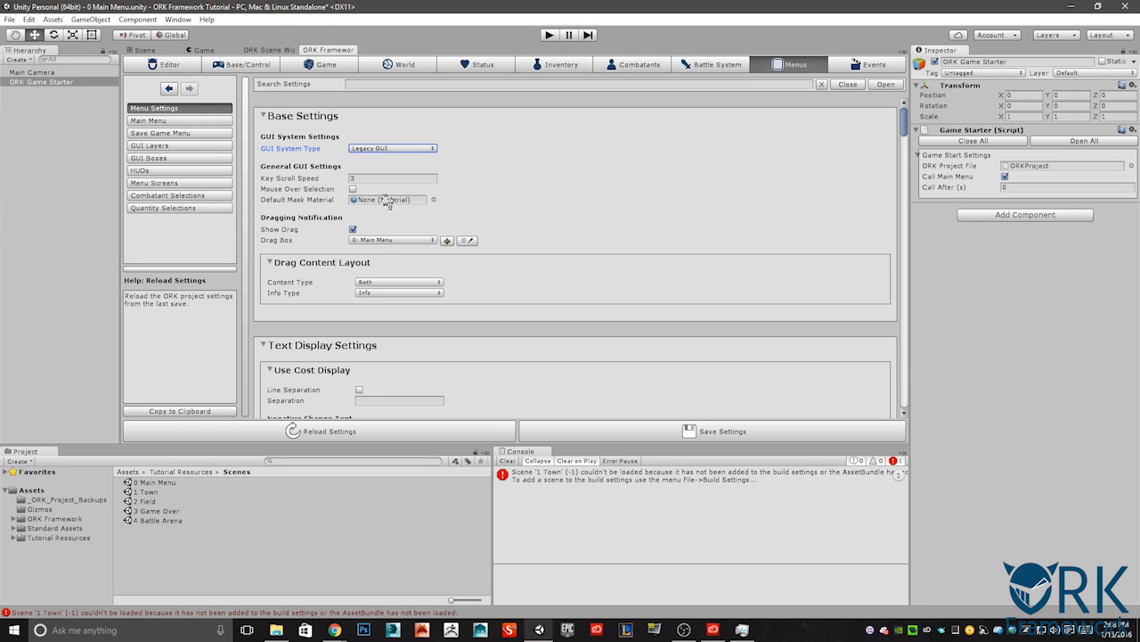
{"action": "scroll", "scroll_direction": "down", "scroll_amount": 3}
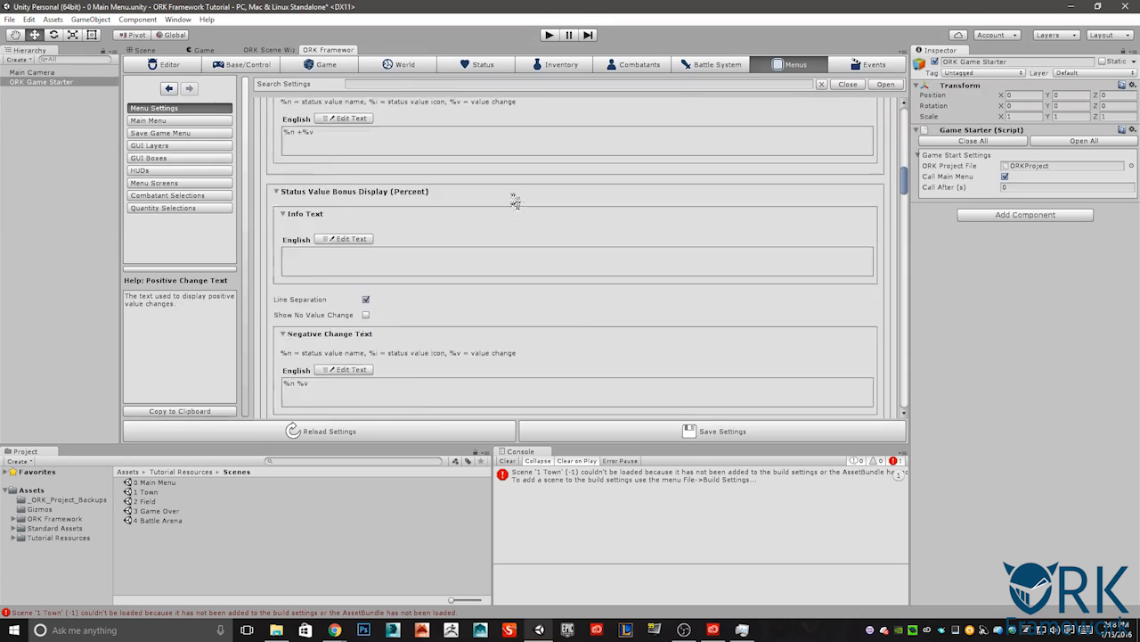
Step: Scroll to Default GUI Box Settings (BaseSkin, SelectSkin) and show the Skins folder
{"action": "scroll", "scroll_direction": "down", "scroll_amount": 3}
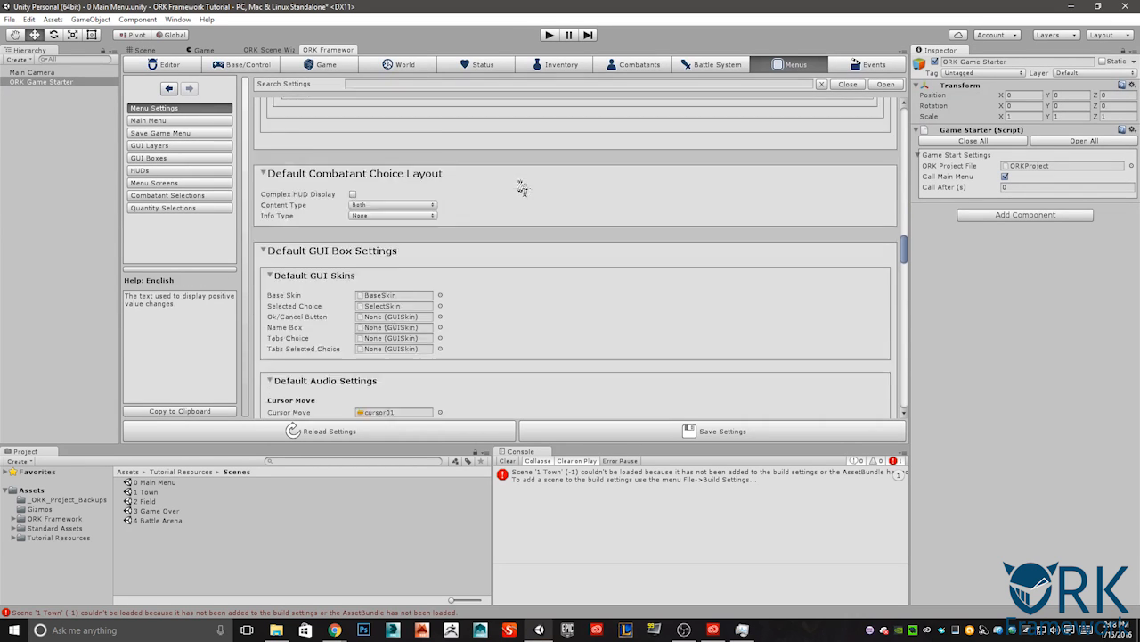
{"action": "scroll", "scroll_direction": "down", "scroll_amount": 3}
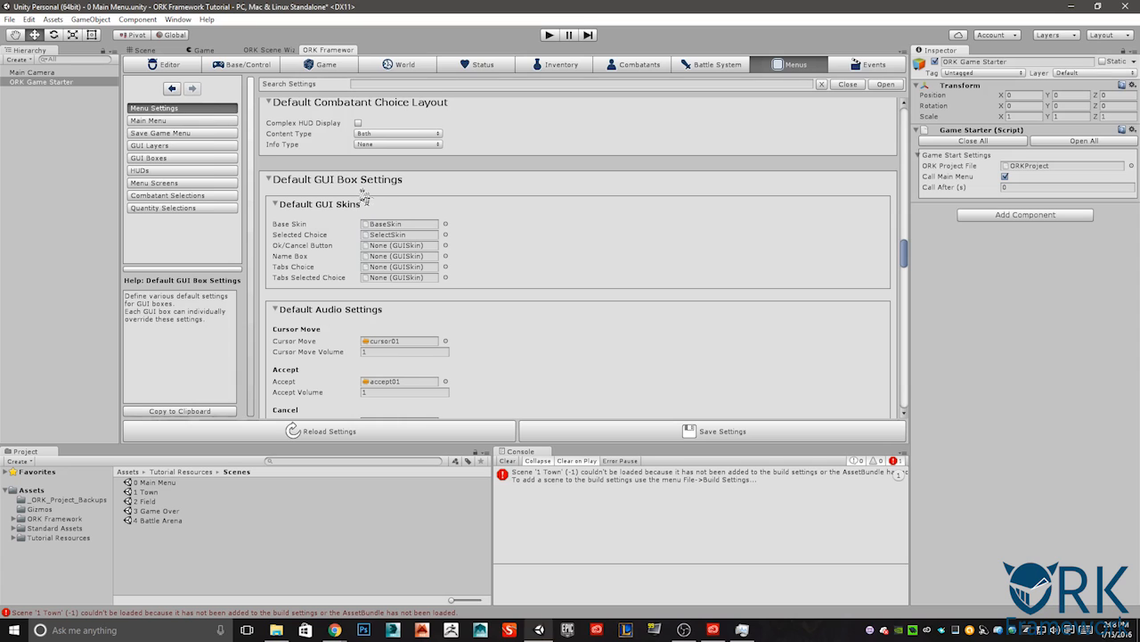
{"action": "left_click", "coordinate": [47, 542]}
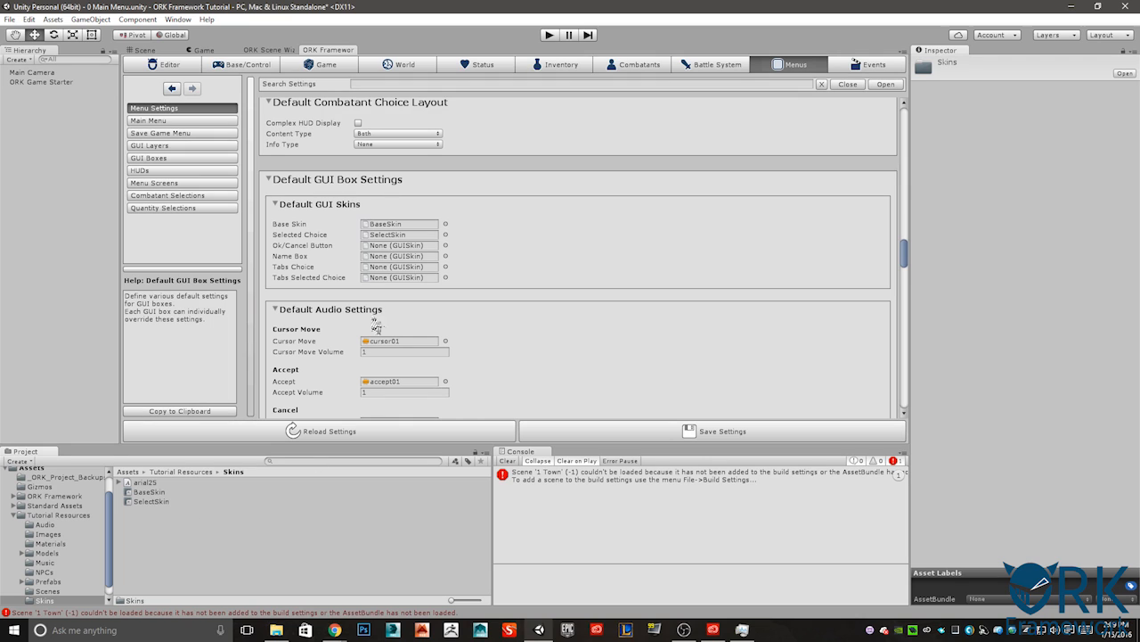
{"action": "mouse_move", "coordinate": [427, 225]}
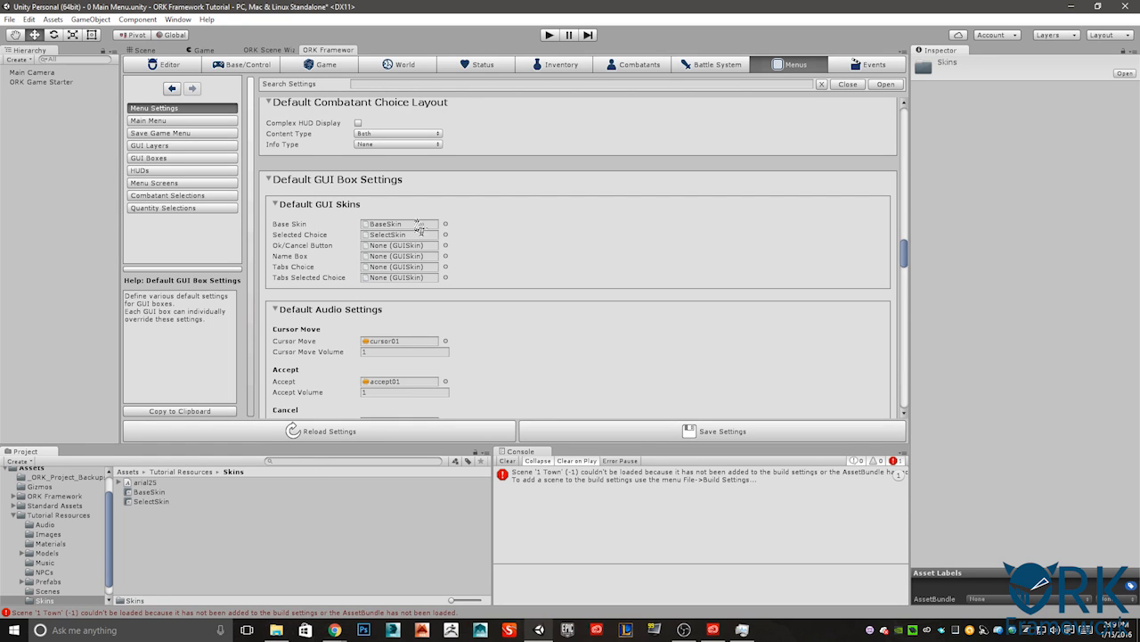
{"action": "mouse_move", "coordinate": [185, 471]}
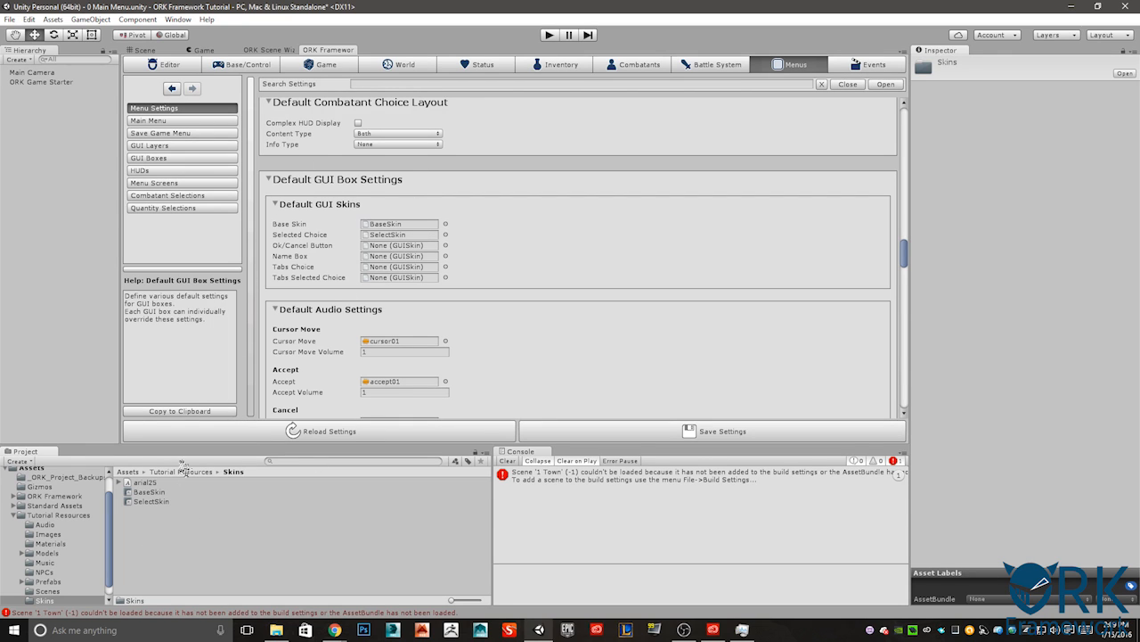
{"action": "mouse_move", "coordinate": [425, 233]}
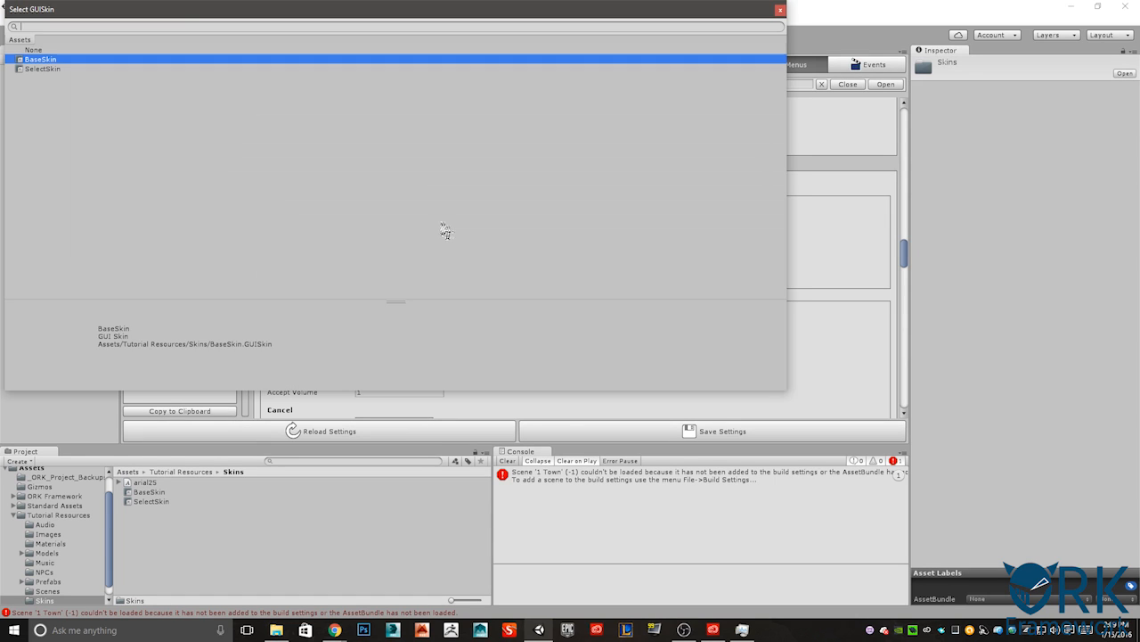
{"action": "mouse_move", "coordinate": [94, 157]}
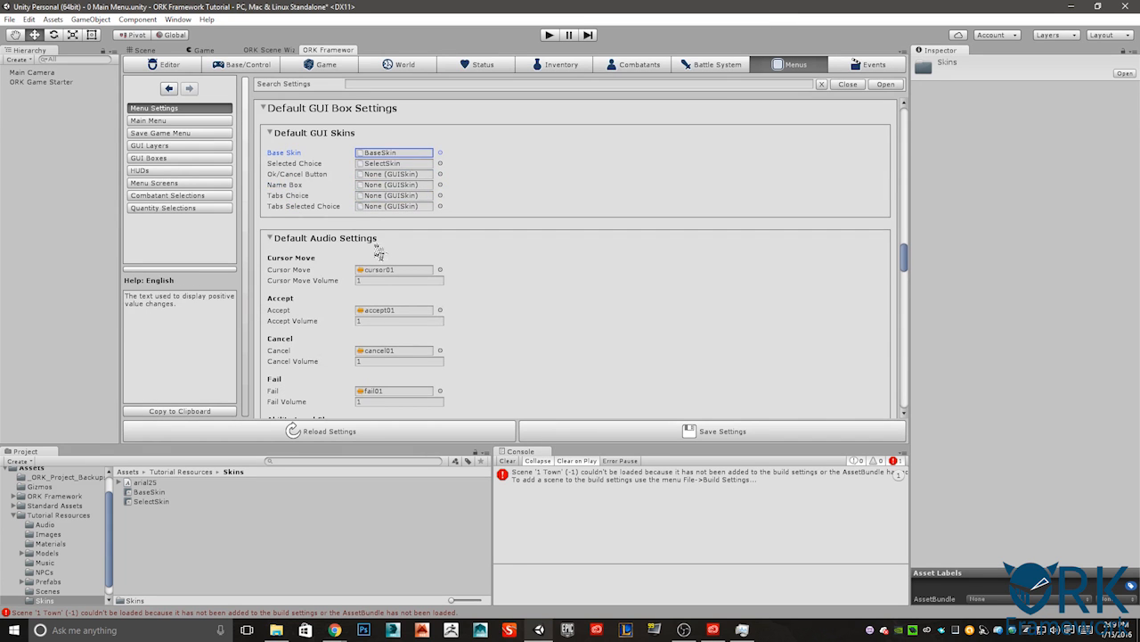
Step: Open Tutorial Resources > Audio and locate the cursor01 Cursor Move clip
{"action": "scroll", "scroll_direction": "down", "scroll_amount": 3}
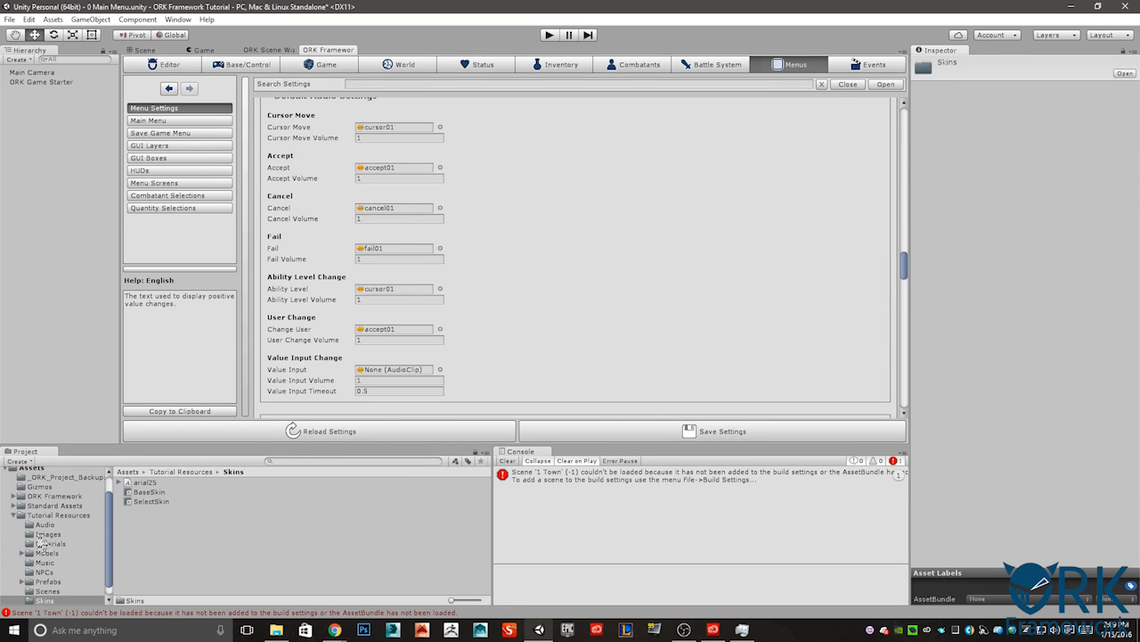
{"action": "left_click", "coordinate": [58, 514]}
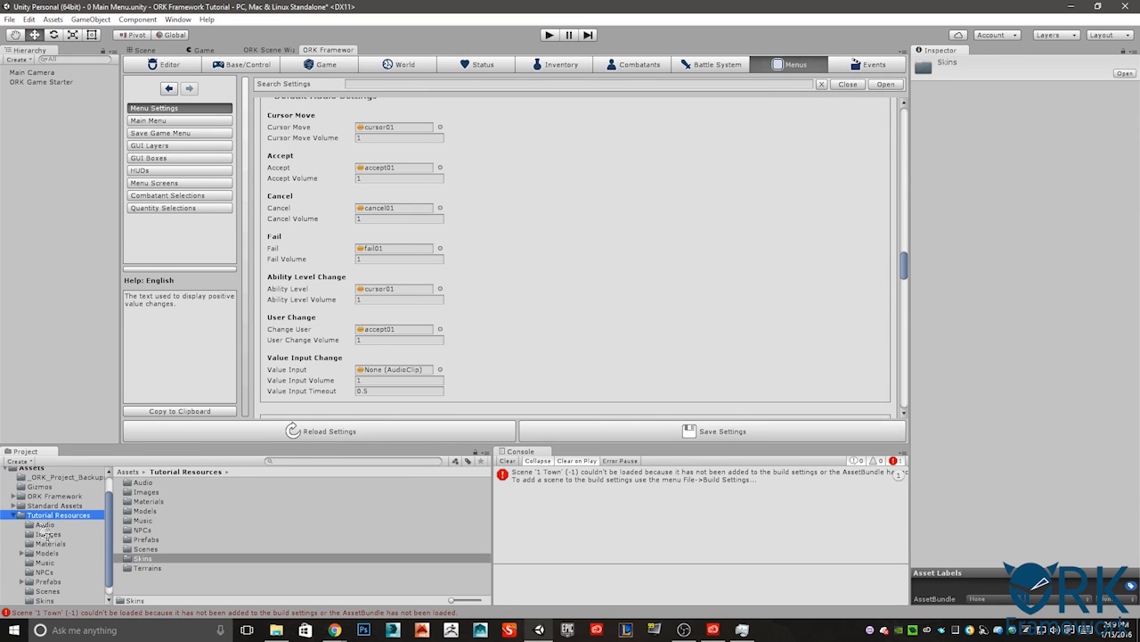
{"action": "left_click", "coordinate": [43, 524]}
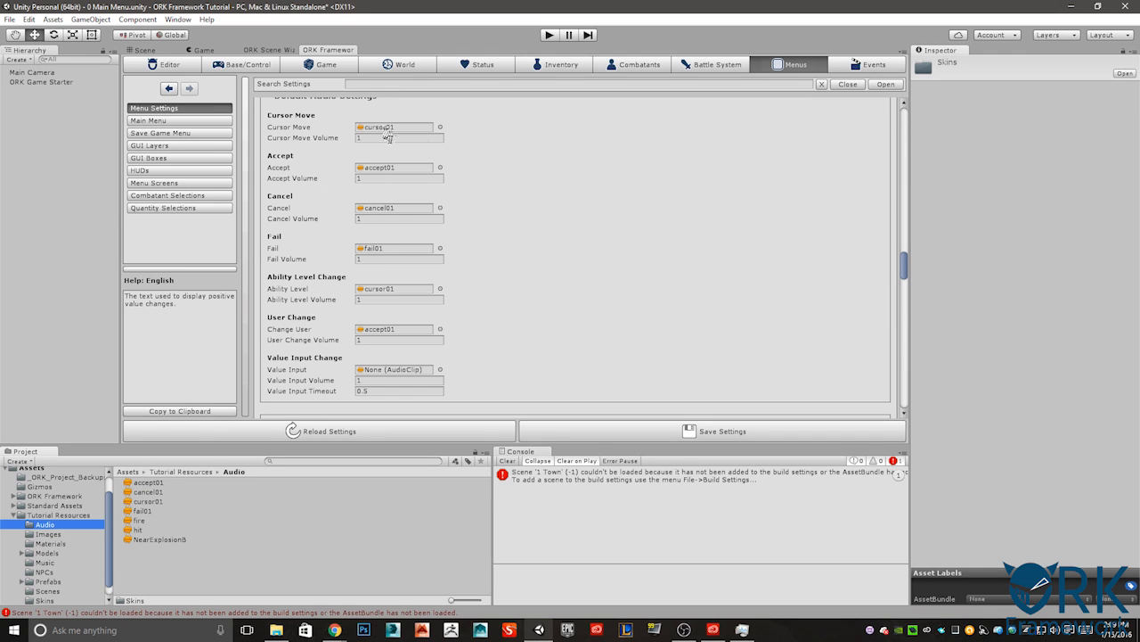
{"action": "left_click", "coordinate": [447, 127]}
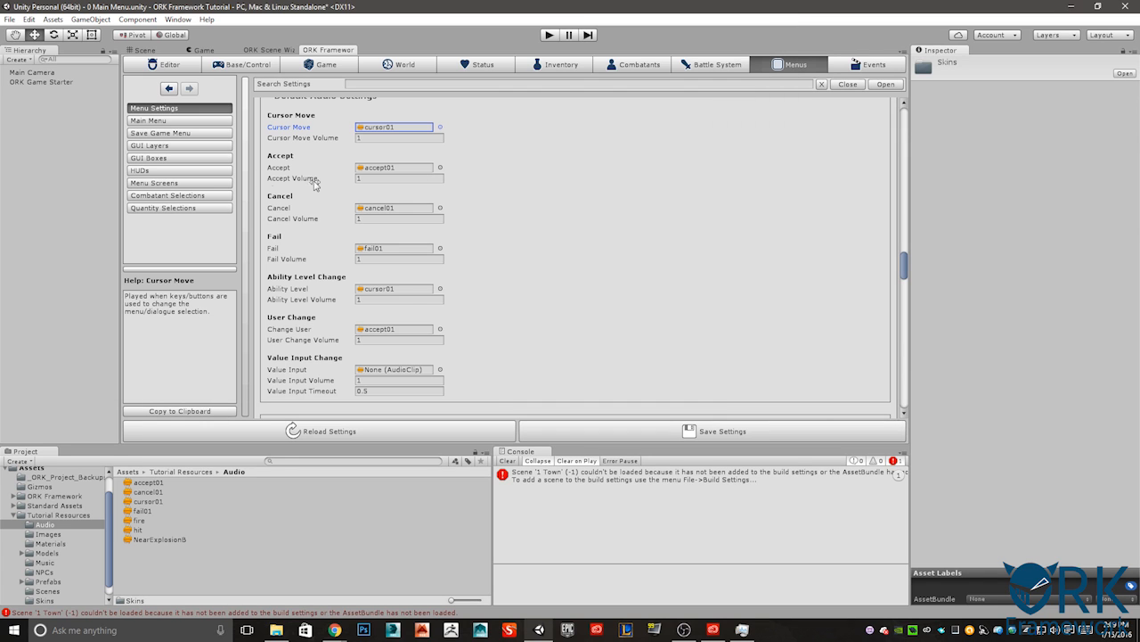
{"action": "mouse_move", "coordinate": [338, 179]}
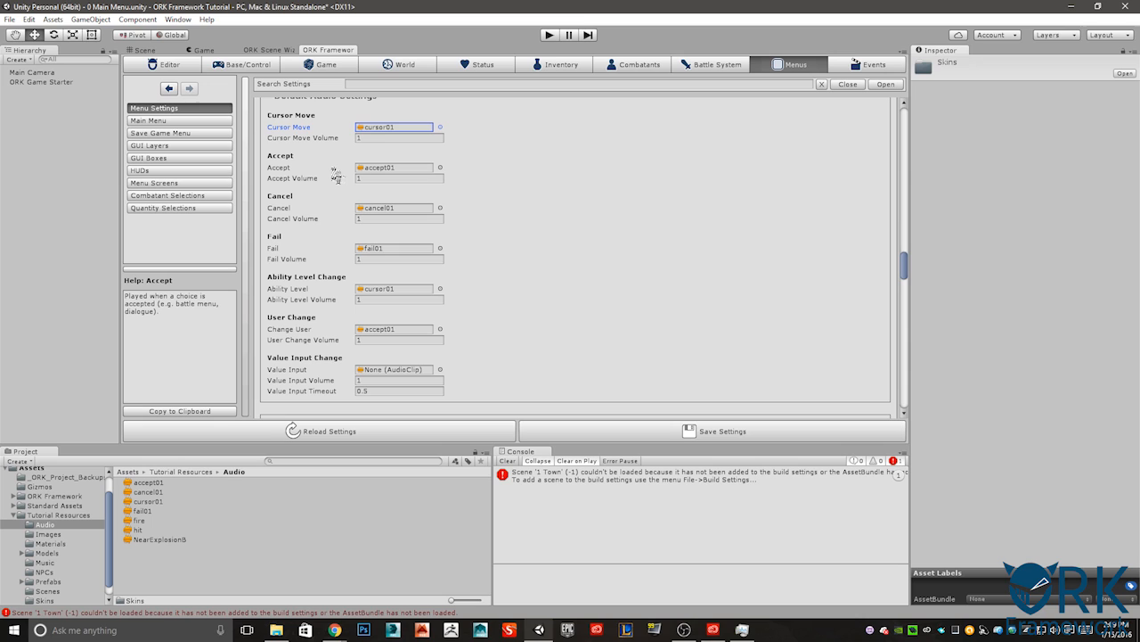
{"action": "mouse_move", "coordinate": [336, 177]}
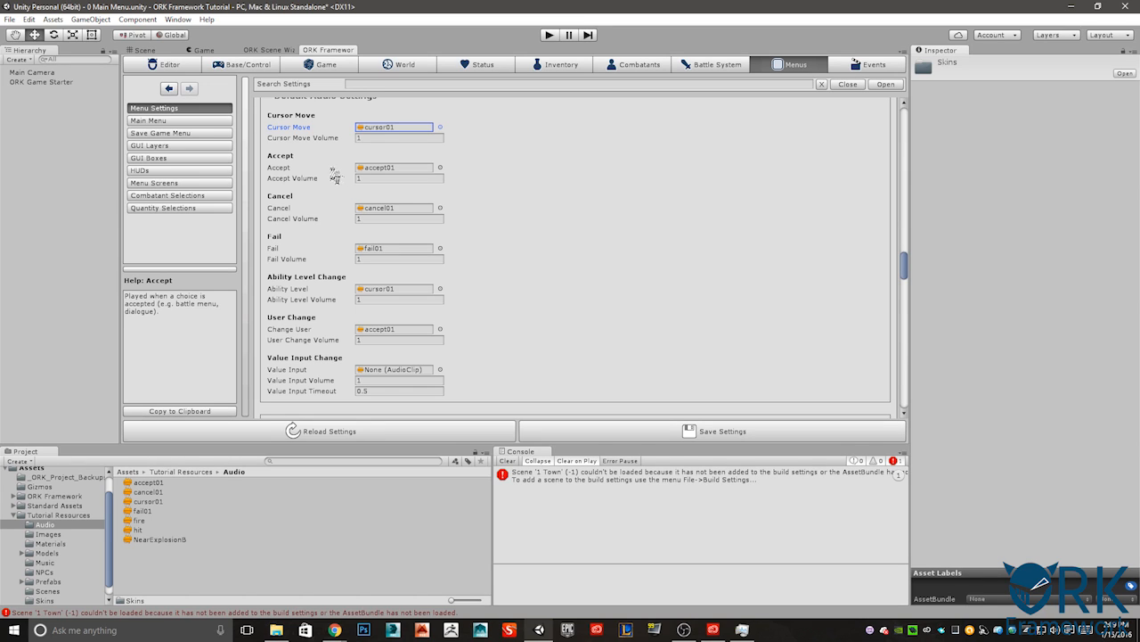
{"action": "mouse_move", "coordinate": [246, 159]}
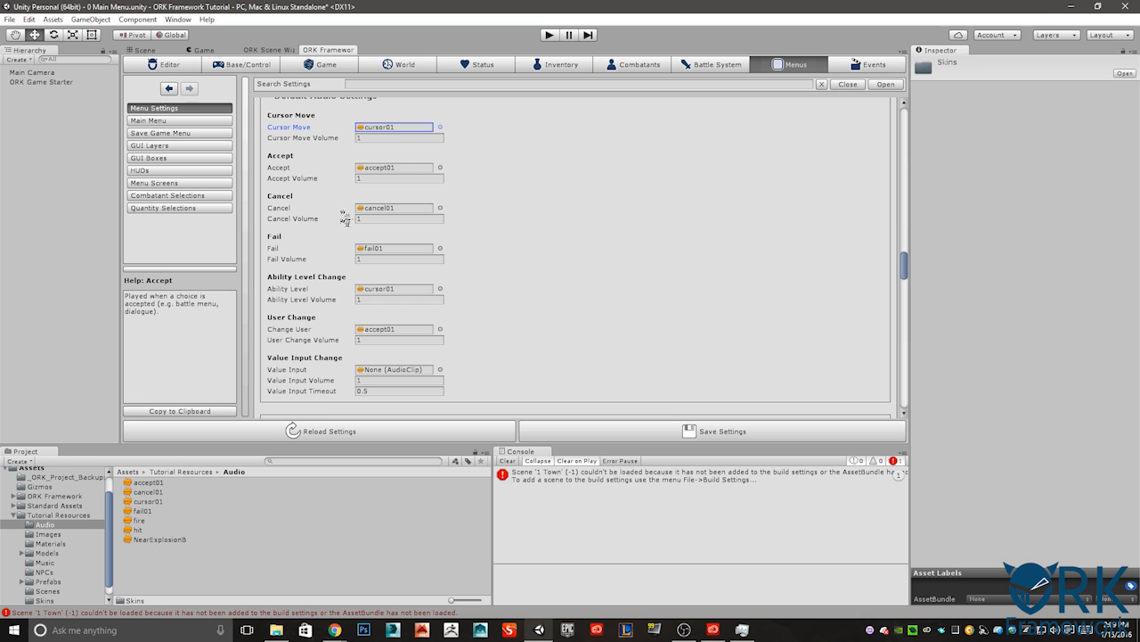
{"action": "mouse_move", "coordinate": [338, 287]}
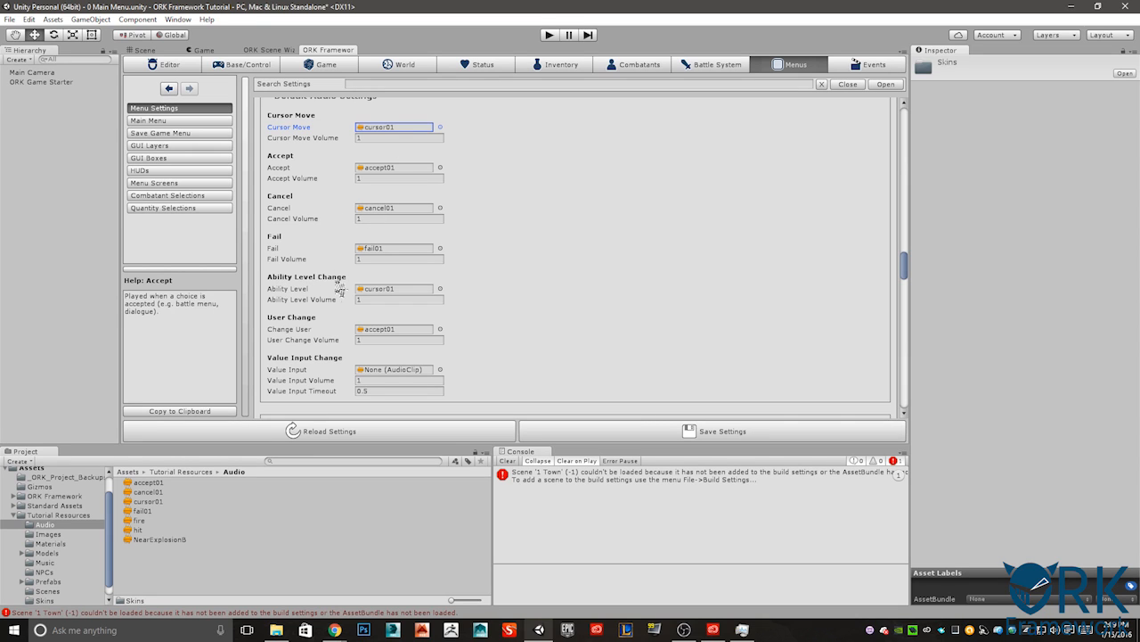
{"action": "mouse_move", "coordinate": [397, 296]}
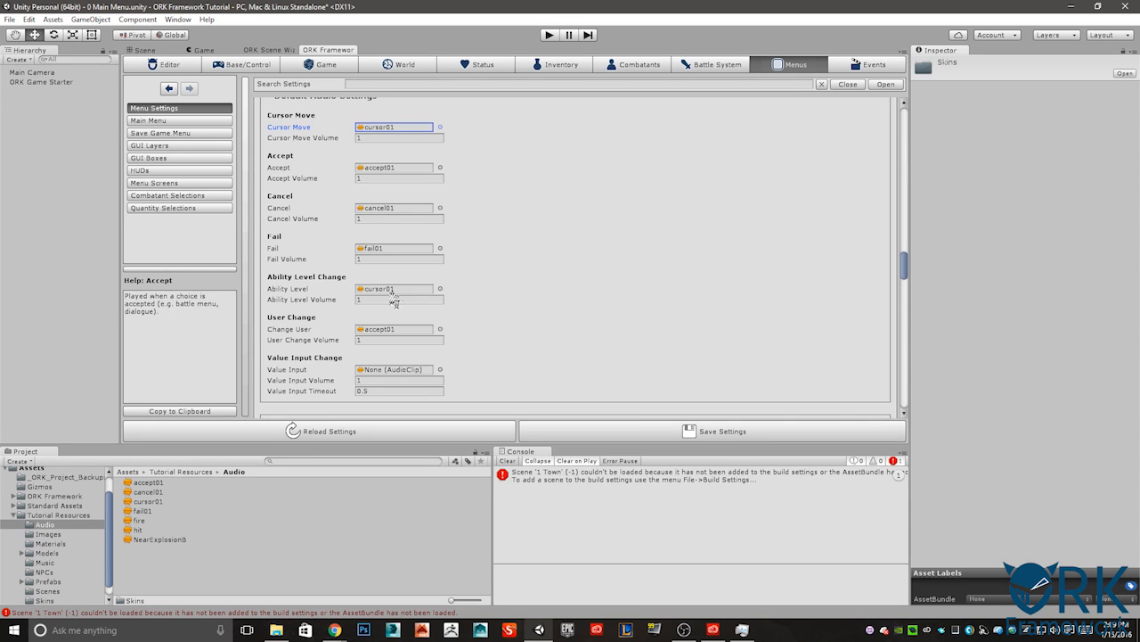
{"action": "mouse_move", "coordinate": [301, 328]}
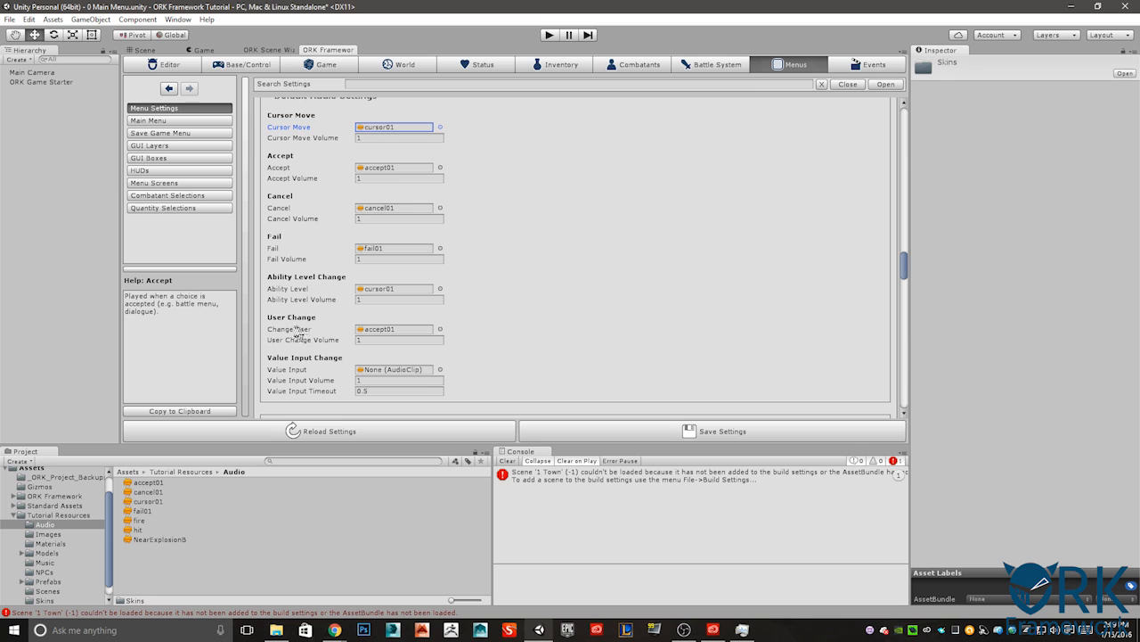
{"action": "mouse_move", "coordinate": [404, 343]}
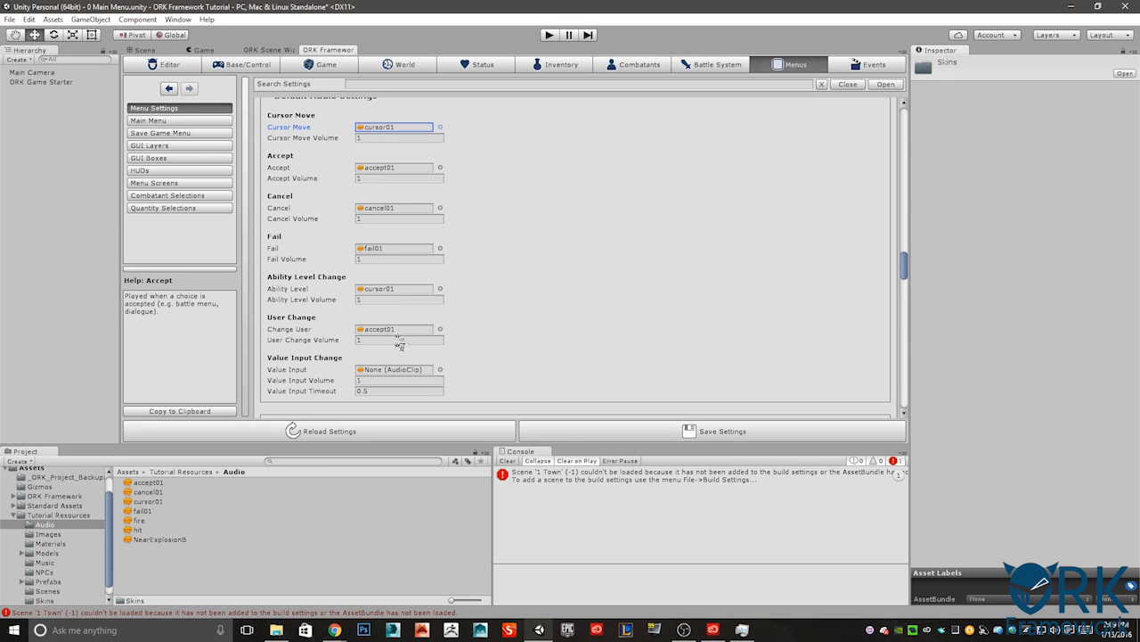
{"action": "scroll", "scroll_direction": "down", "scroll_amount": 3}
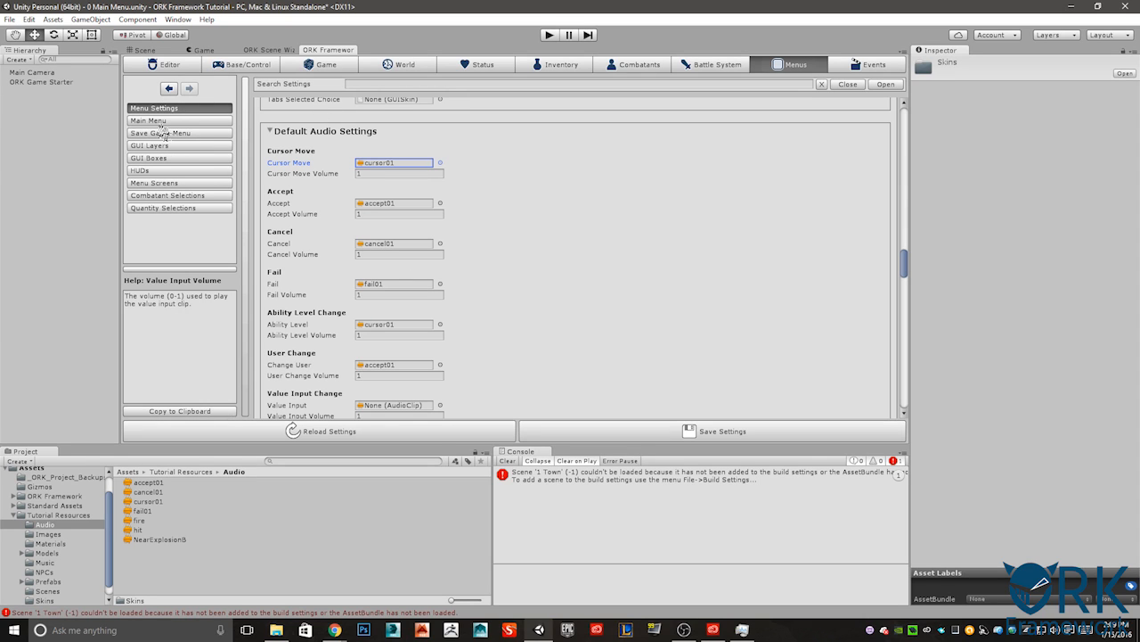
Step: Set Main Menu box content bounds to X 640, Y 400, W 200, H 200, Middle Center
{"action": "left_click", "coordinate": [148, 158]}
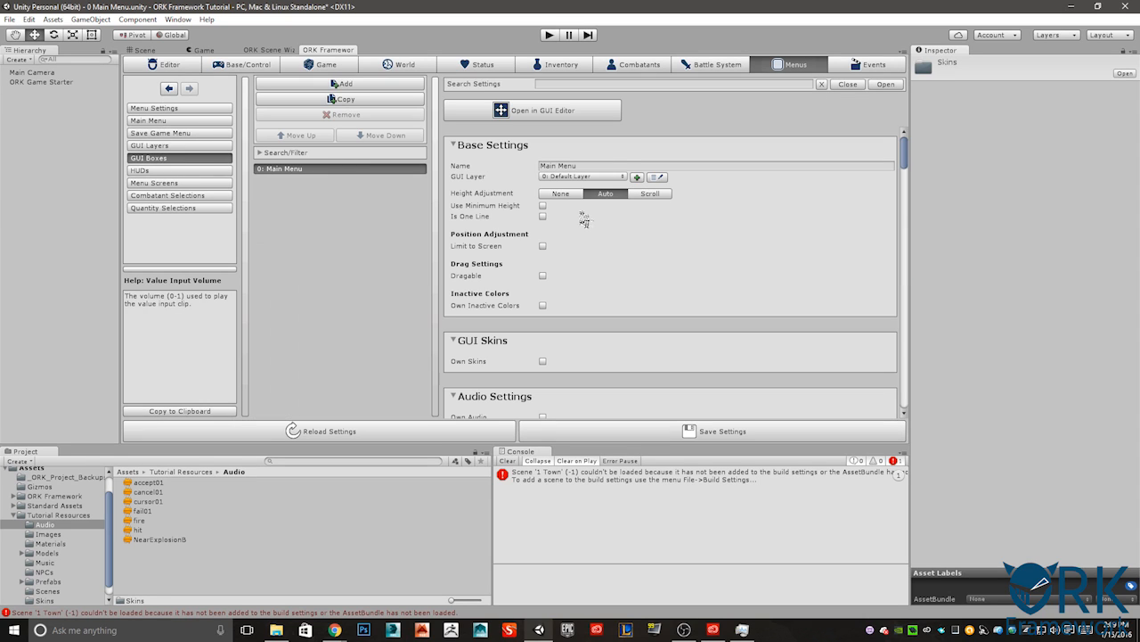
{"action": "mouse_move", "coordinate": [294, 168]}
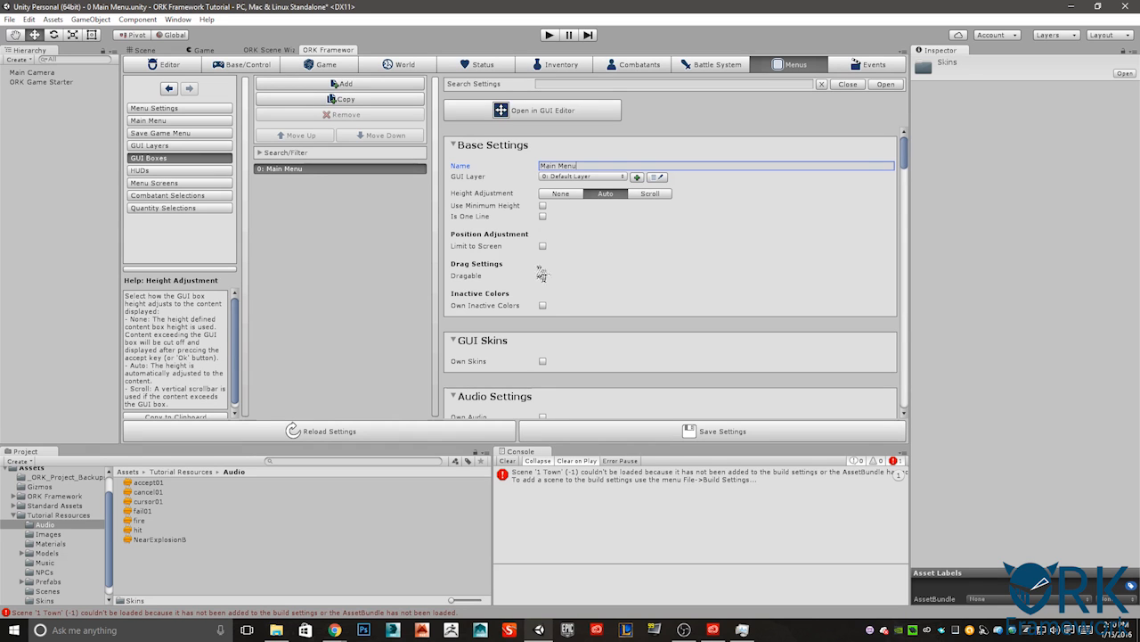
{"action": "scroll", "scroll_direction": "down", "scroll_amount": 3}
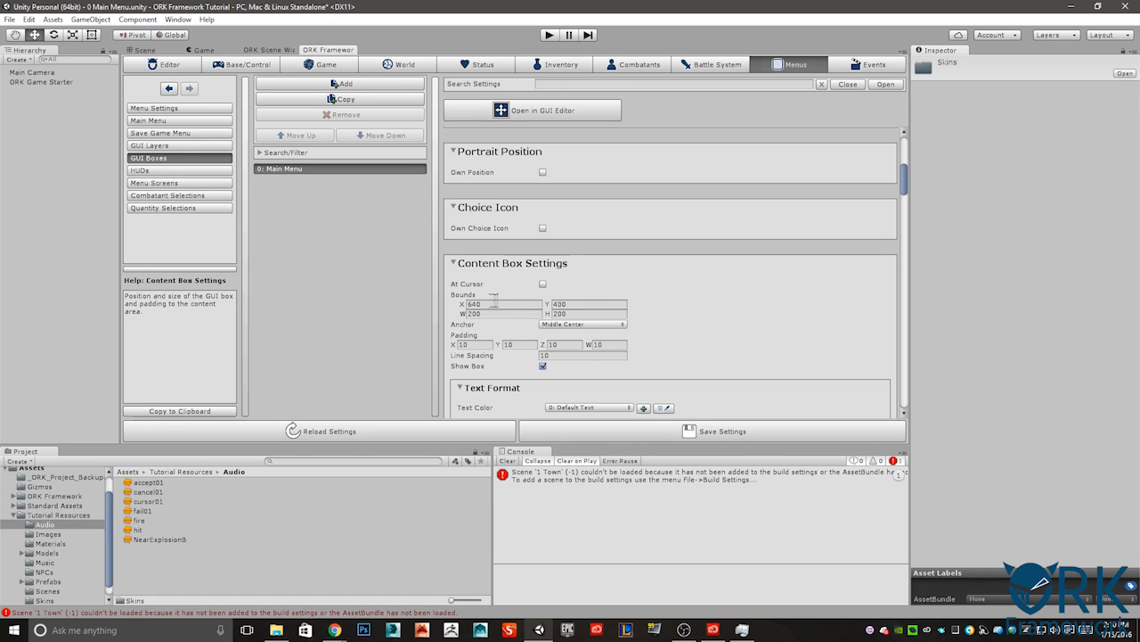
{"action": "left_click", "coordinate": [485, 303]}
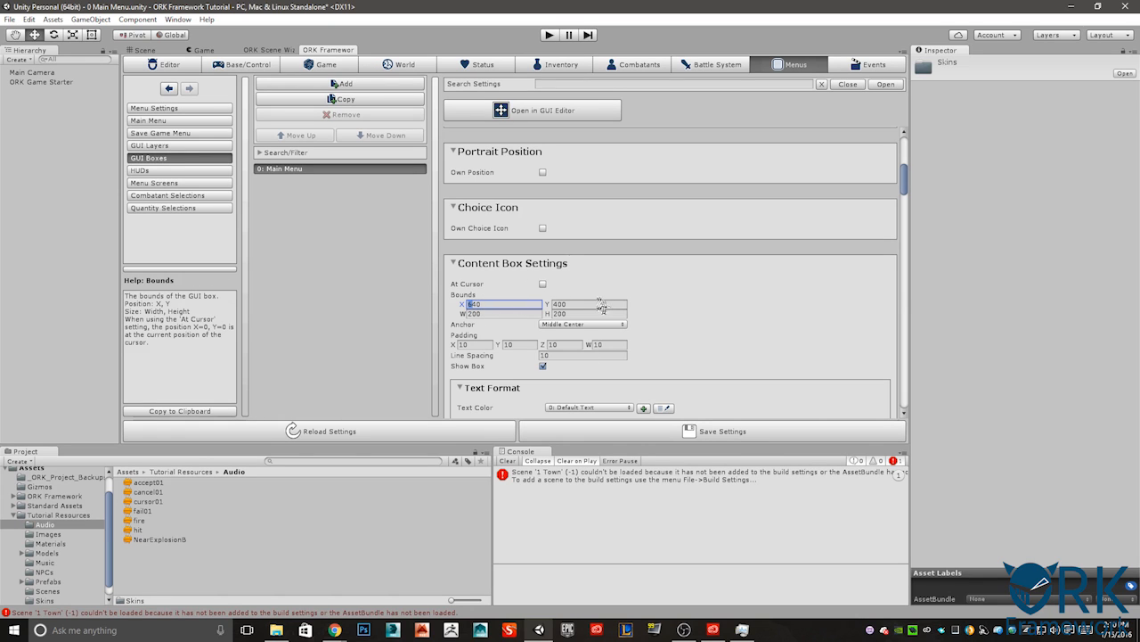
{"action": "left_click", "coordinate": [499, 313]}
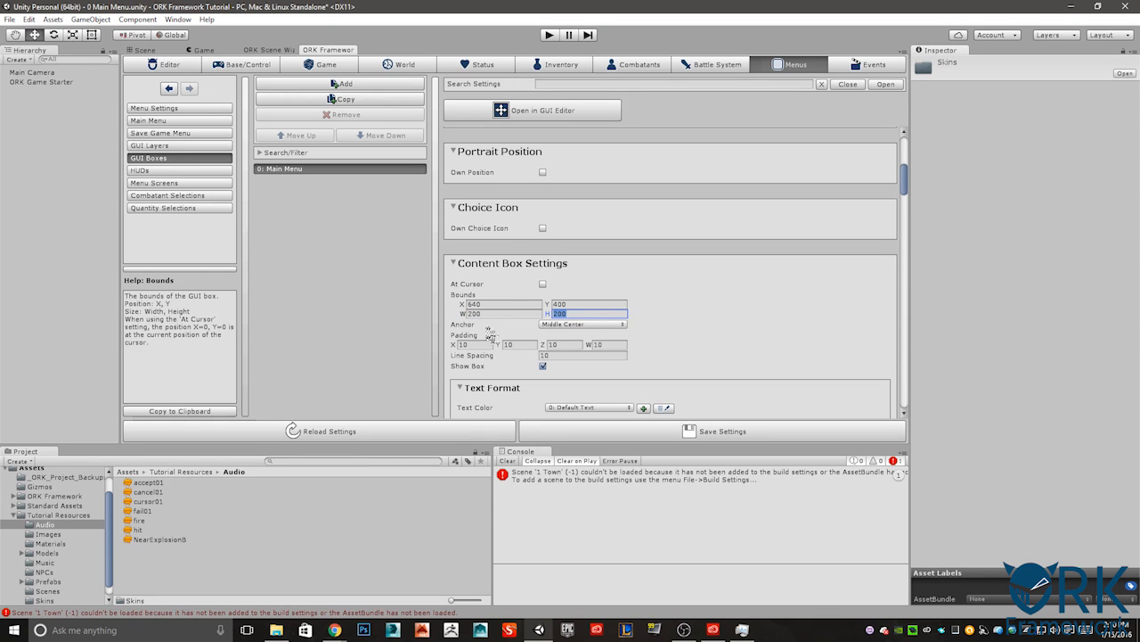
{"action": "left_click", "coordinate": [583, 324]}
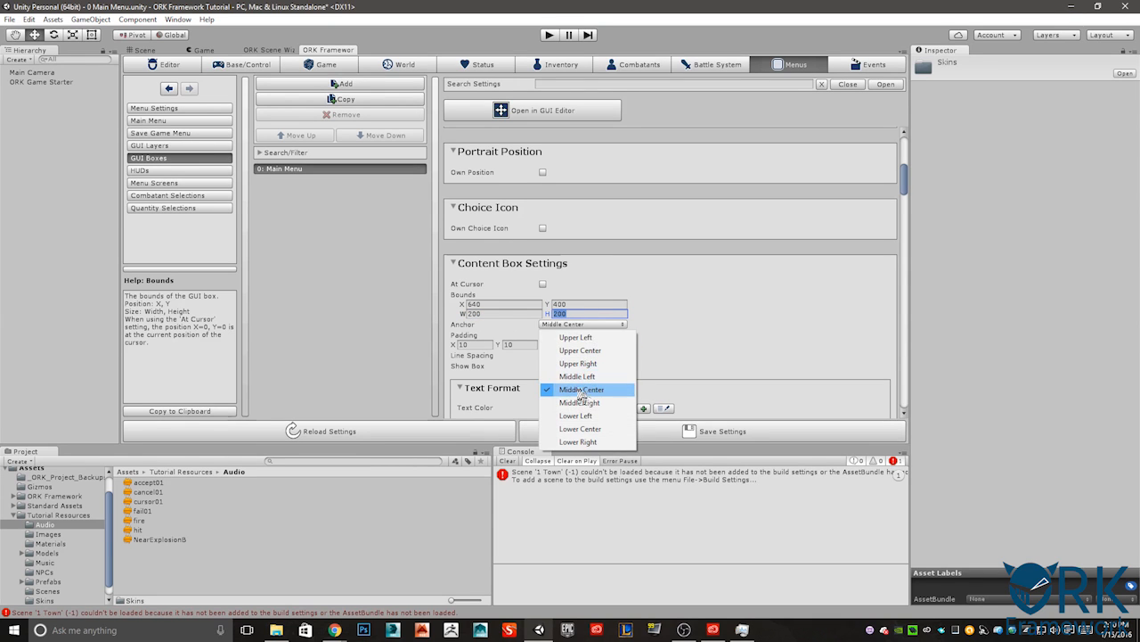
{"action": "left_click", "coordinate": [583, 390]}
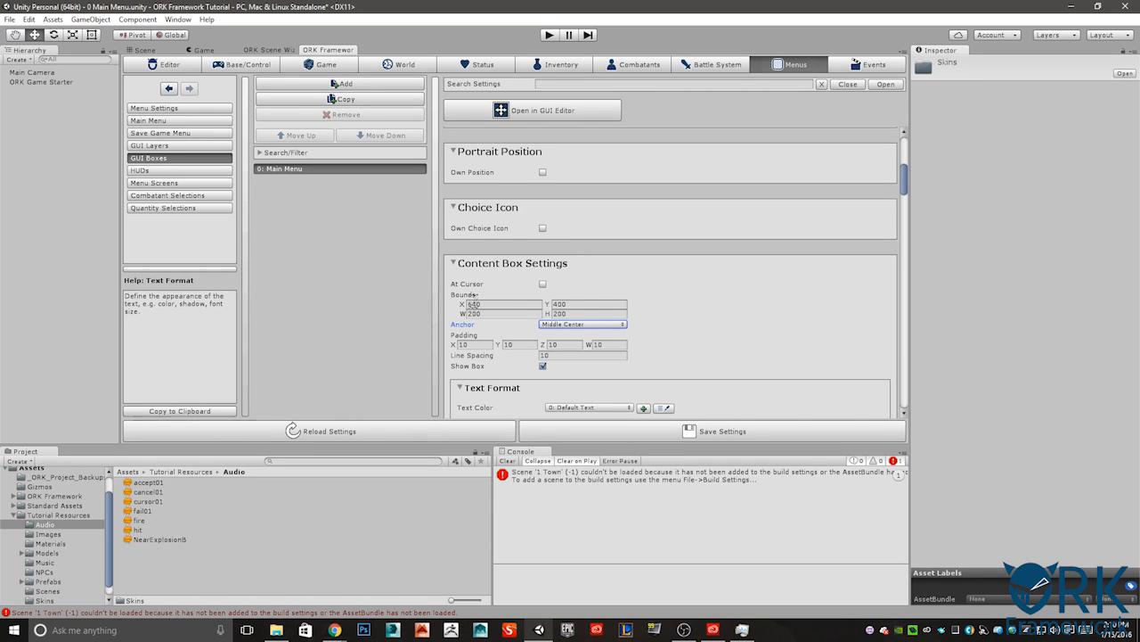
{"action": "scroll", "scroll_direction": "down", "scroll_amount": 3}
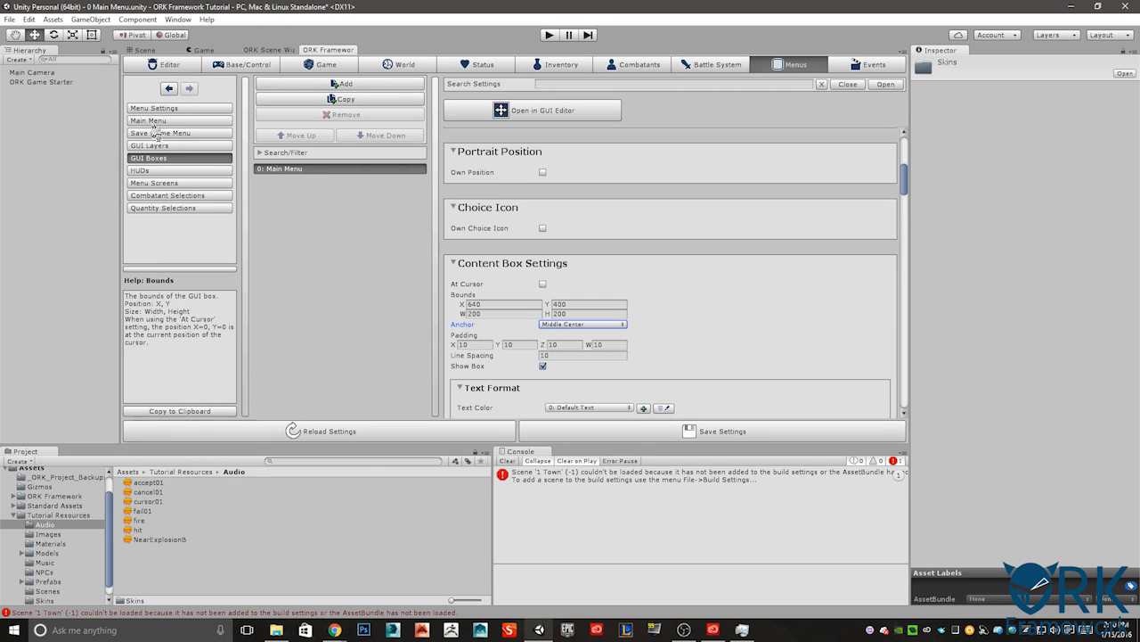
Step: Show the Main Menu settings and turn Auto Call back on
{"action": "left_click", "coordinate": [180, 120]}
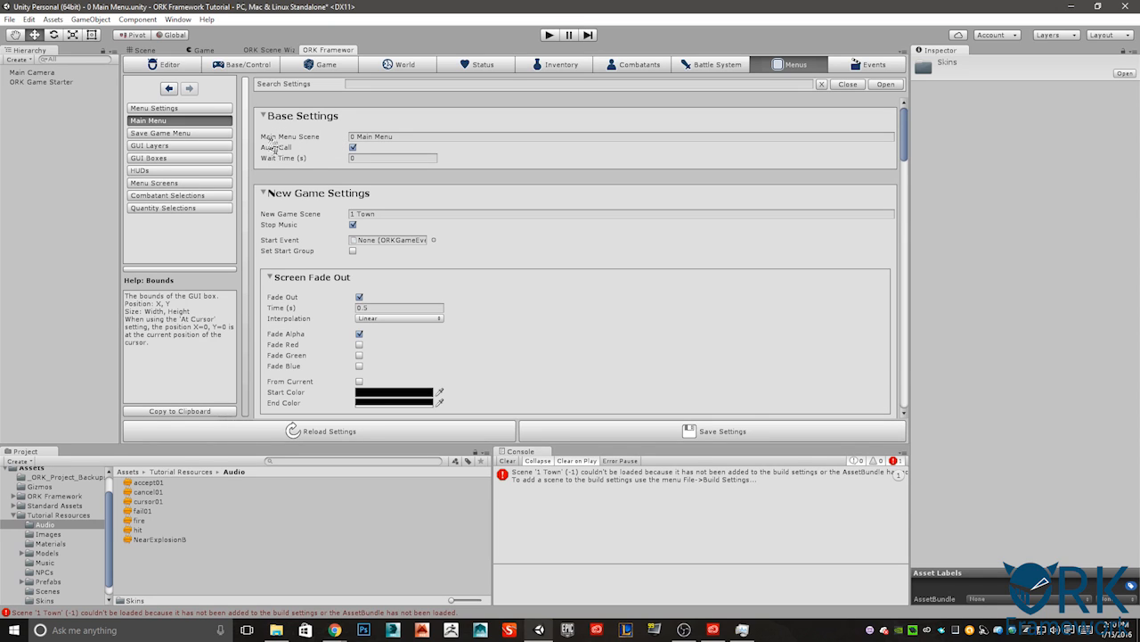
{"action": "mouse_move", "coordinate": [312, 158]}
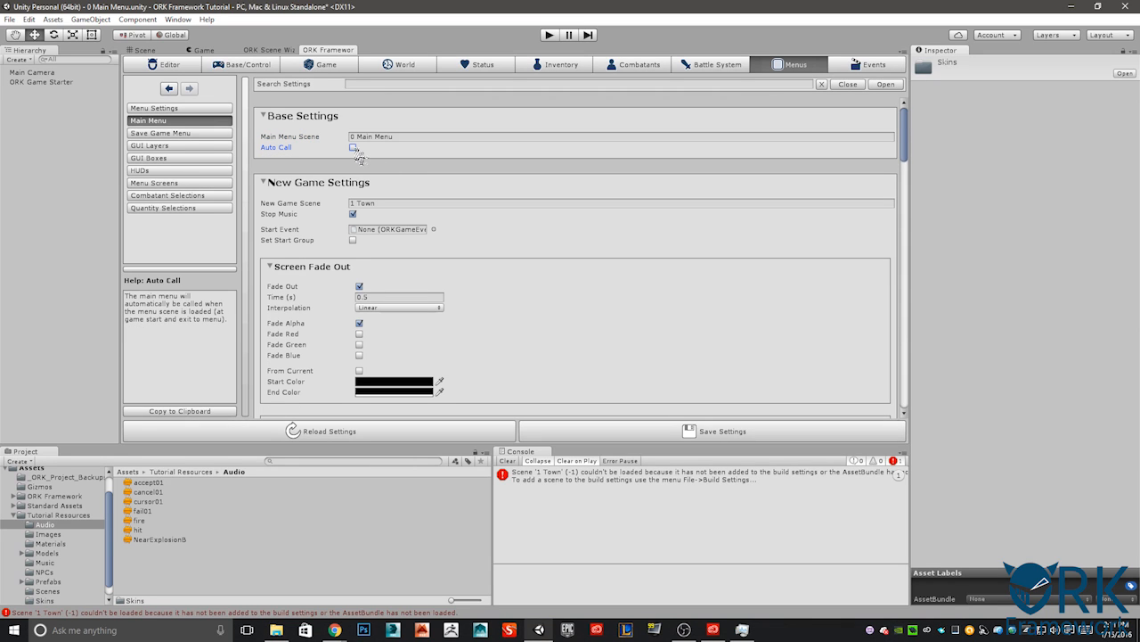
{"action": "left_click", "coordinate": [353, 147]}
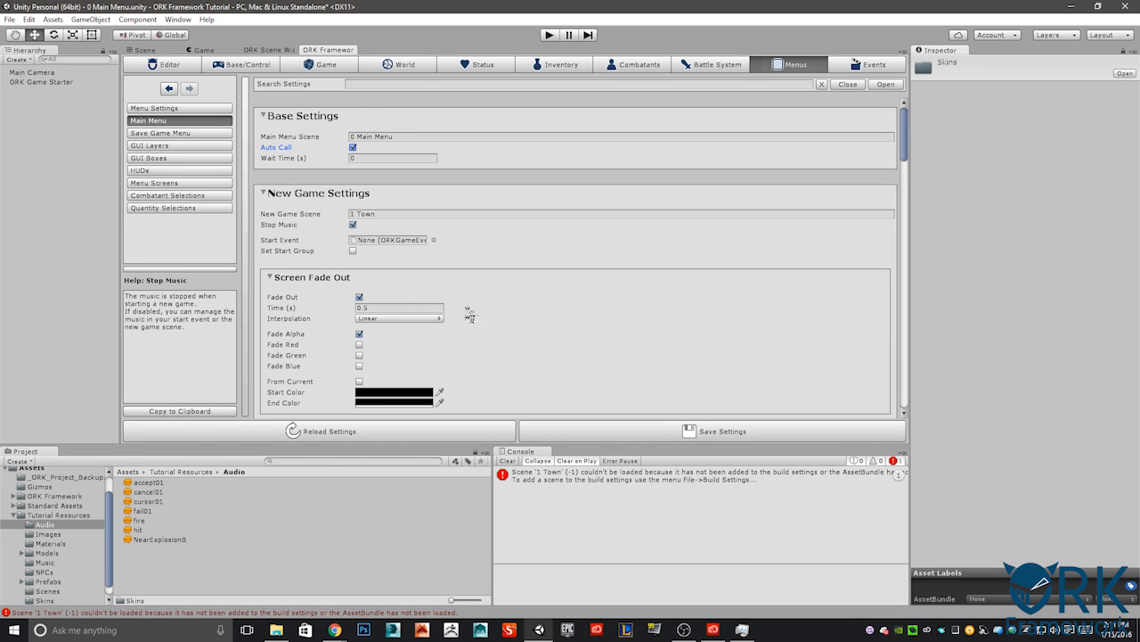
{"action": "scroll", "scroll_direction": "down", "scroll_amount": 3}
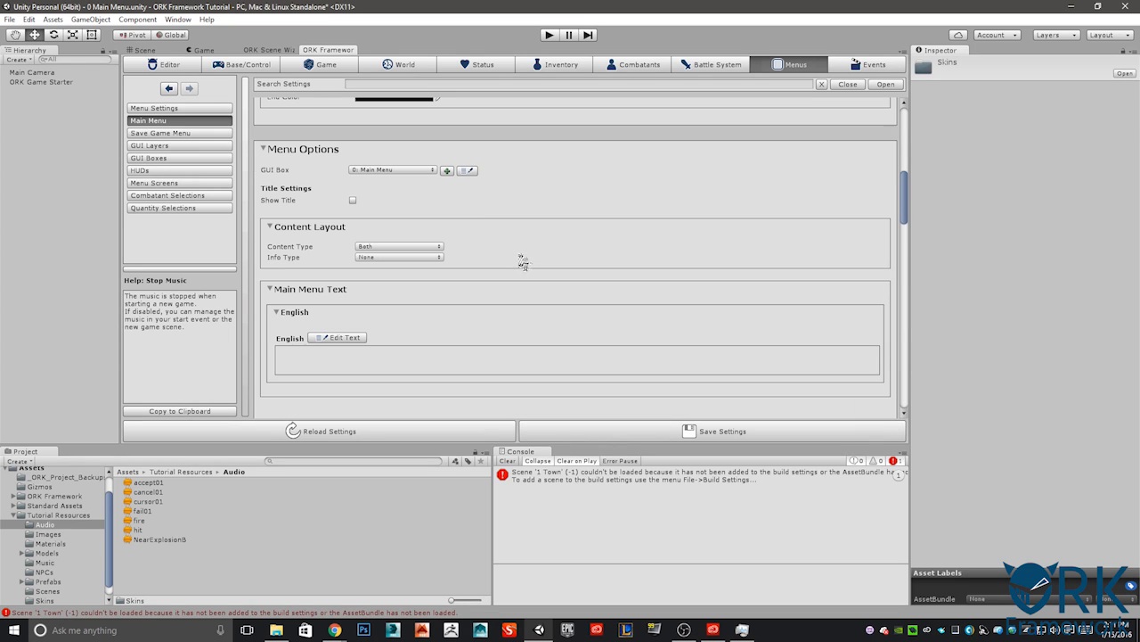
{"action": "mouse_move", "coordinate": [301, 160]}
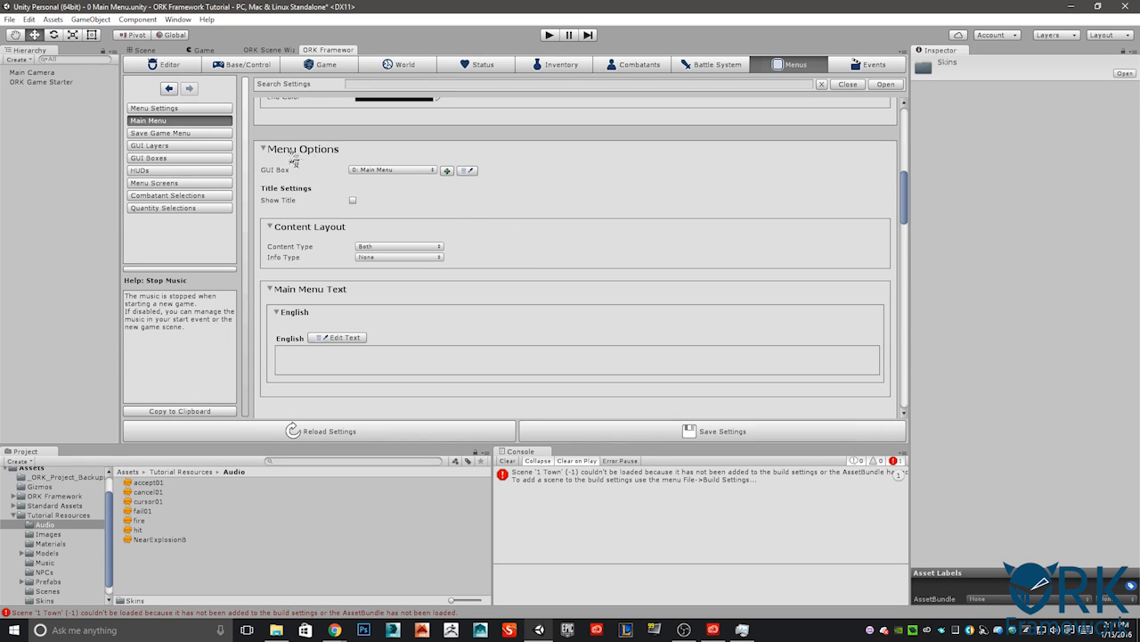
{"action": "mouse_move", "coordinate": [502, 234]}
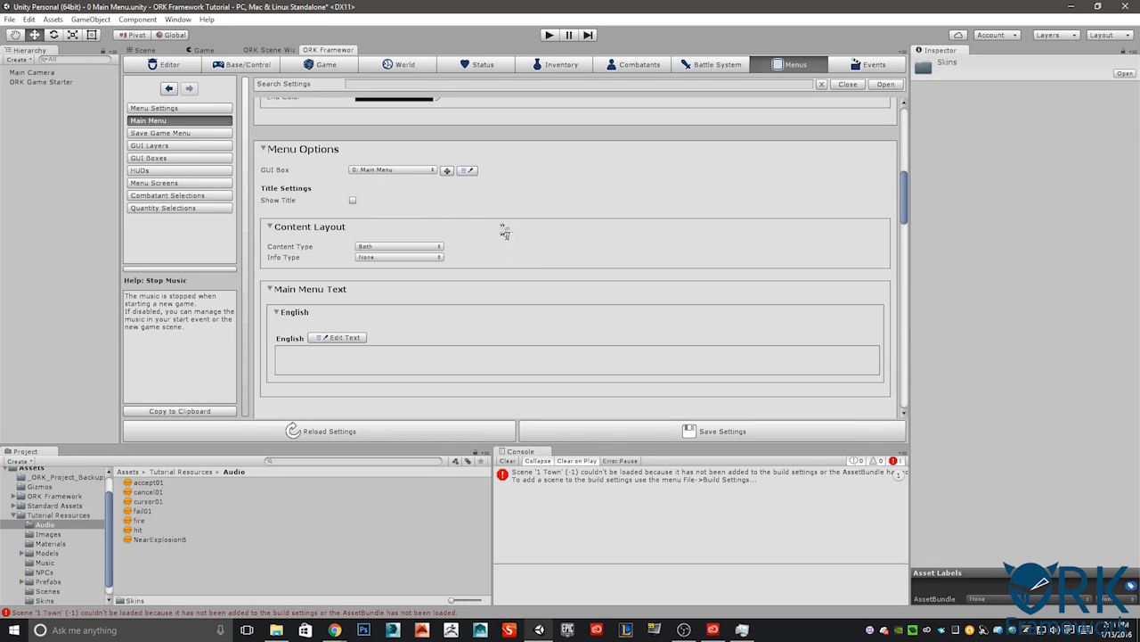
{"action": "scroll", "scroll_direction": "down", "scroll_amount": 3}
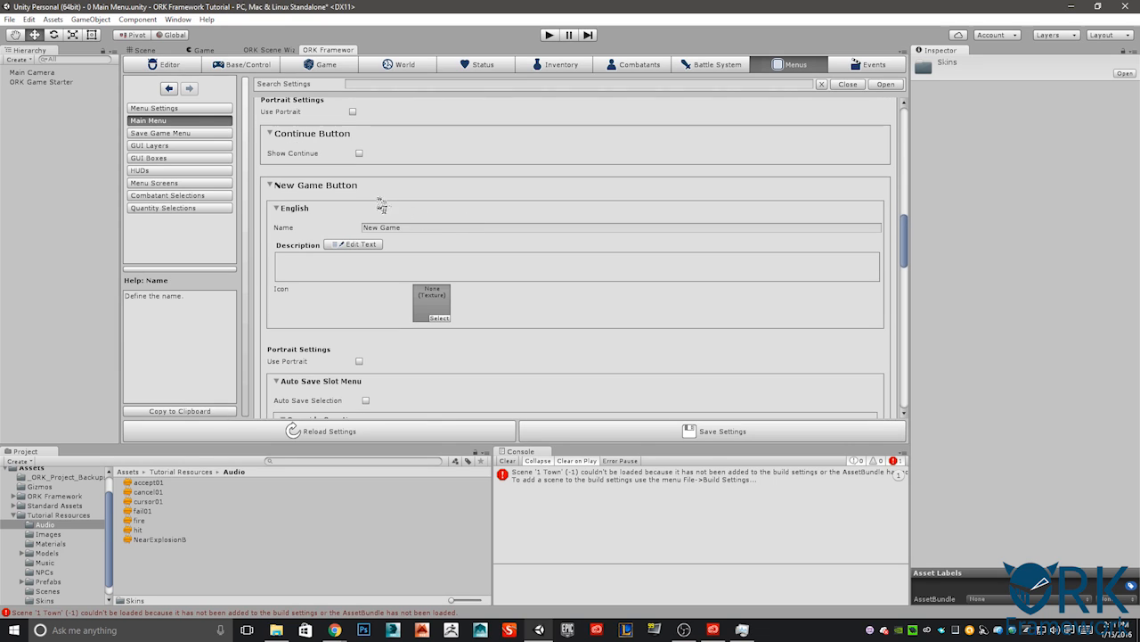
{"action": "mouse_move", "coordinate": [379, 245]}
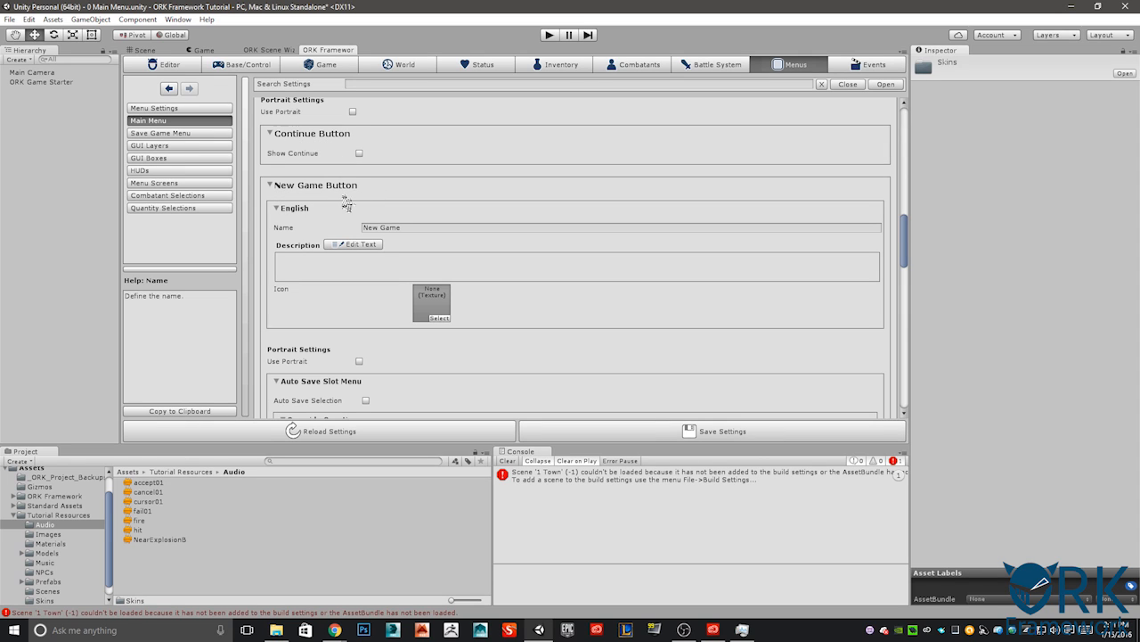
{"action": "double_click", "coordinate": [381, 227]}
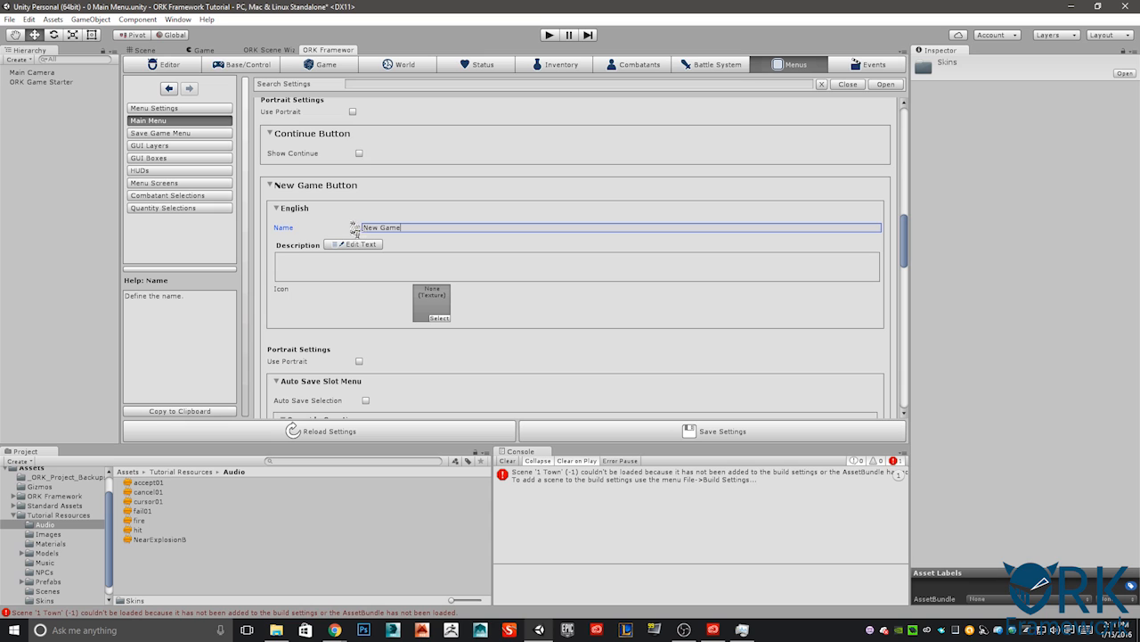
{"action": "scroll", "scroll_direction": "down", "scroll_amount": 3}
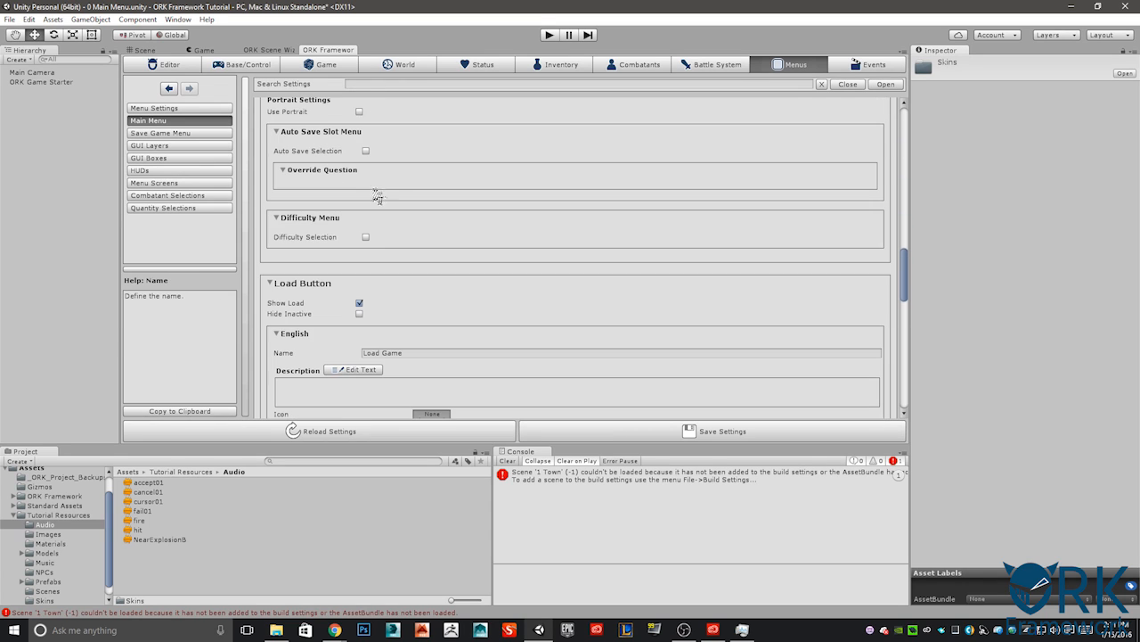
{"action": "scroll", "scroll_direction": "down", "scroll_amount": 3}
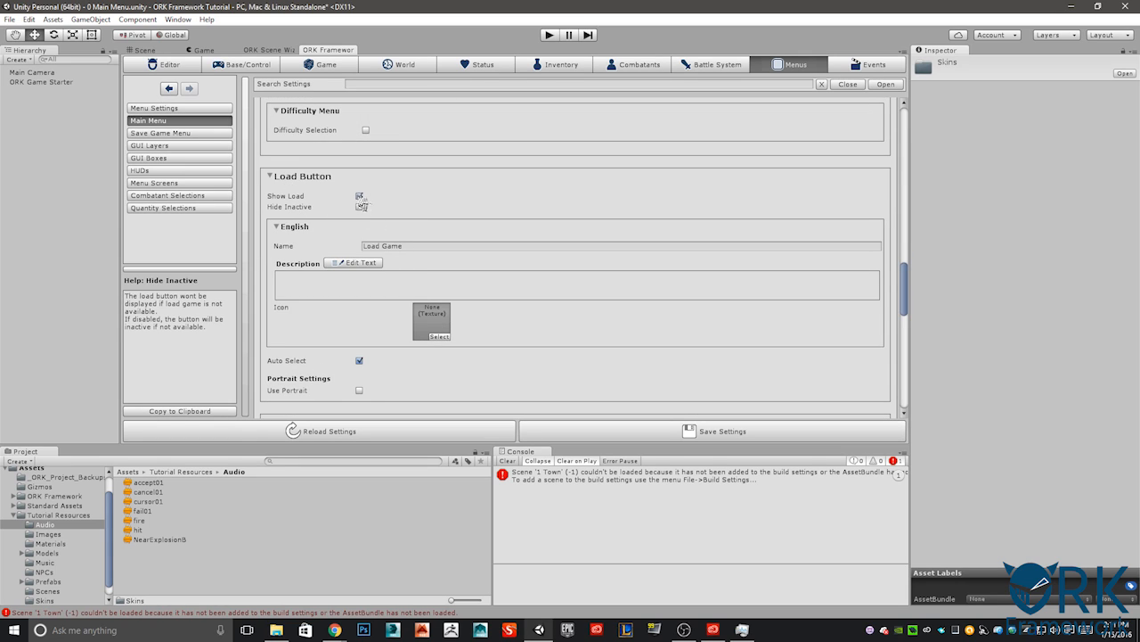
{"action": "mouse_move", "coordinate": [361, 198]}
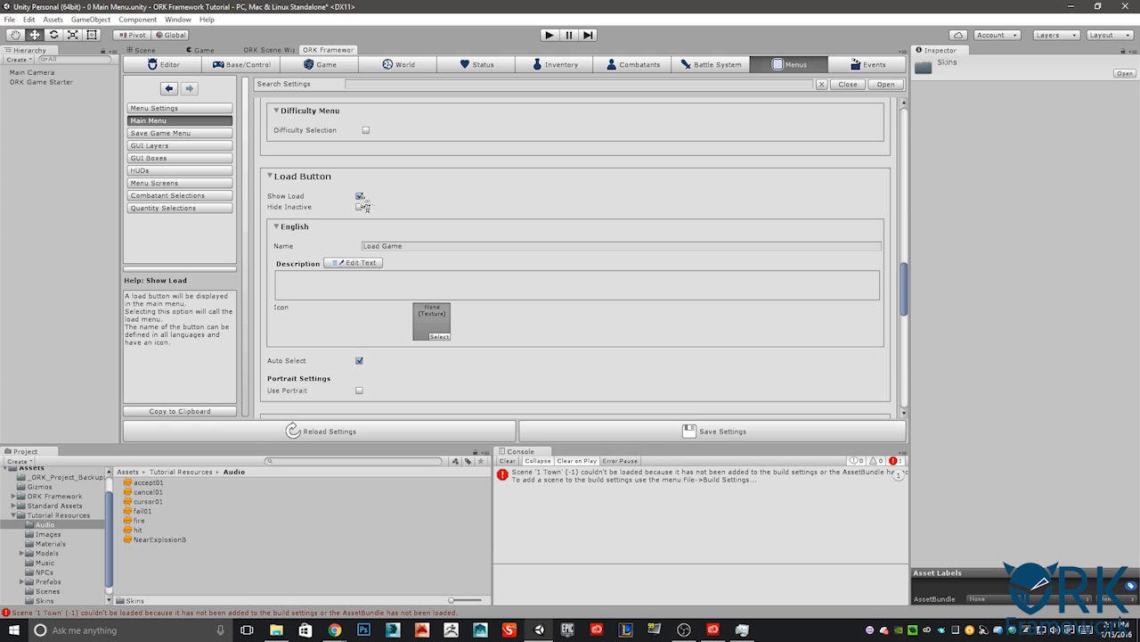
{"action": "left_click", "coordinate": [359, 195]}
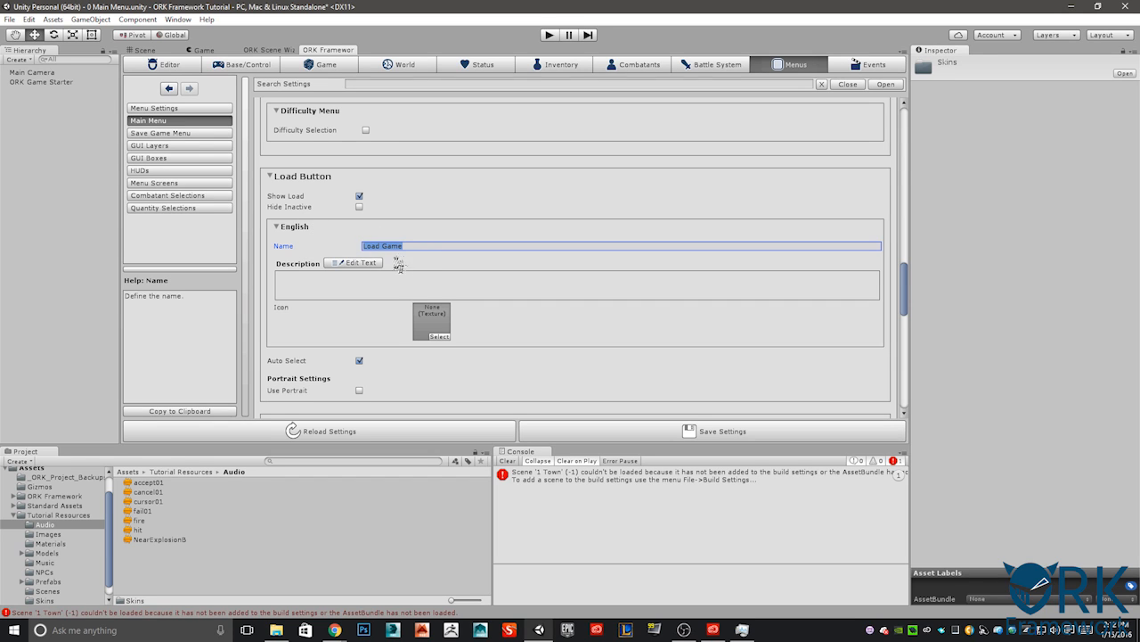
{"action": "scroll", "scroll_direction": "down", "scroll_amount": 3}
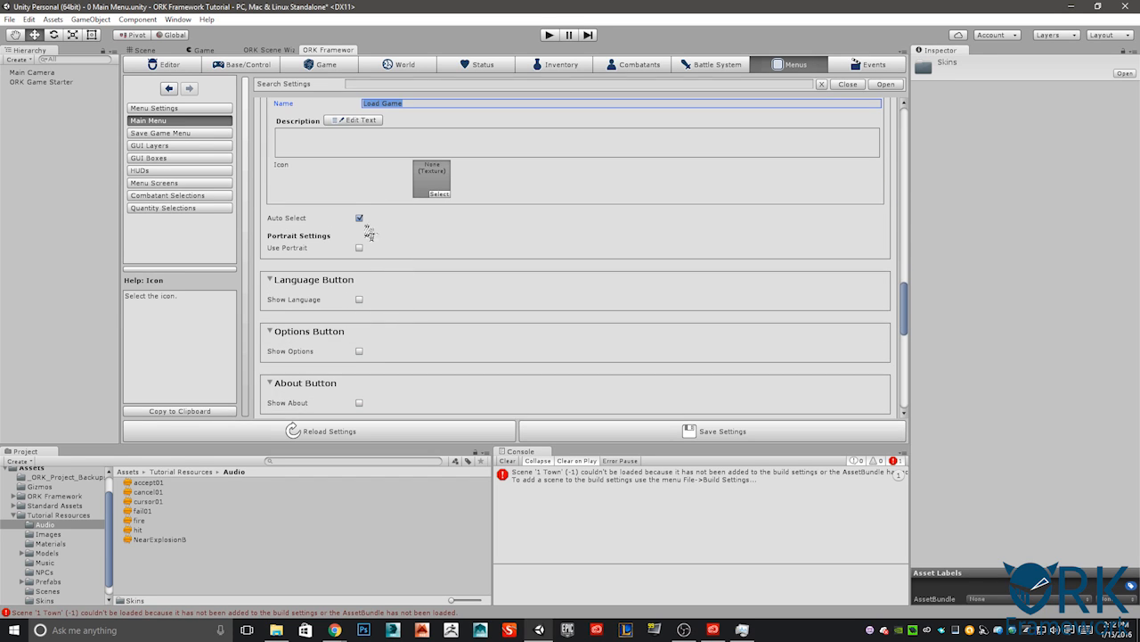
{"action": "mouse_move", "coordinate": [385, 278]}
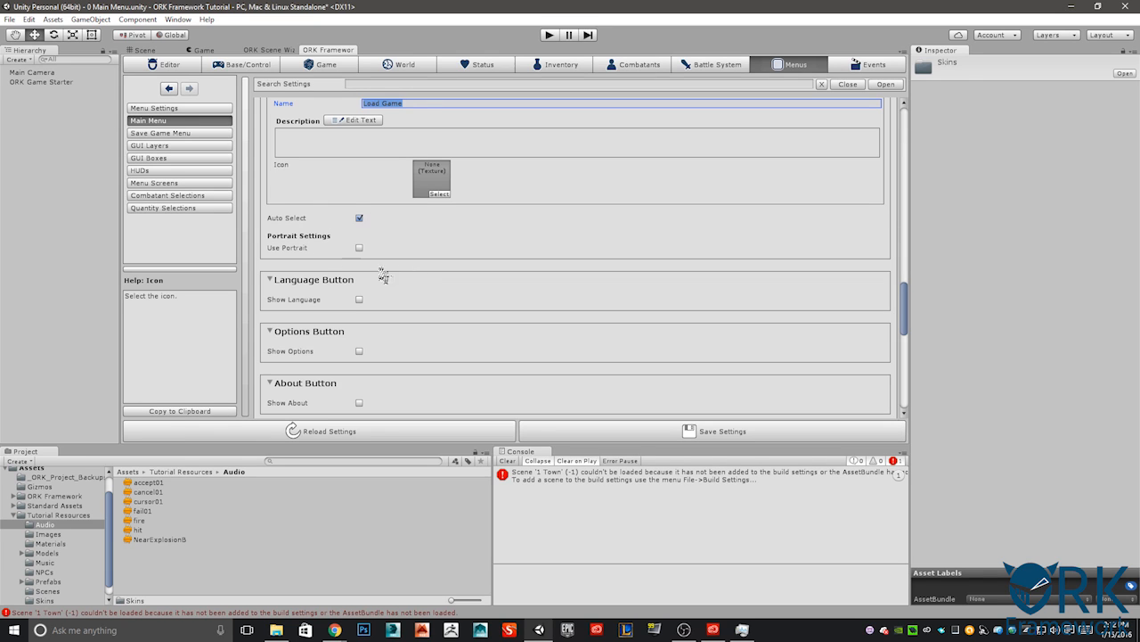
{"action": "scroll", "scroll_direction": "down", "scroll_amount": 3}
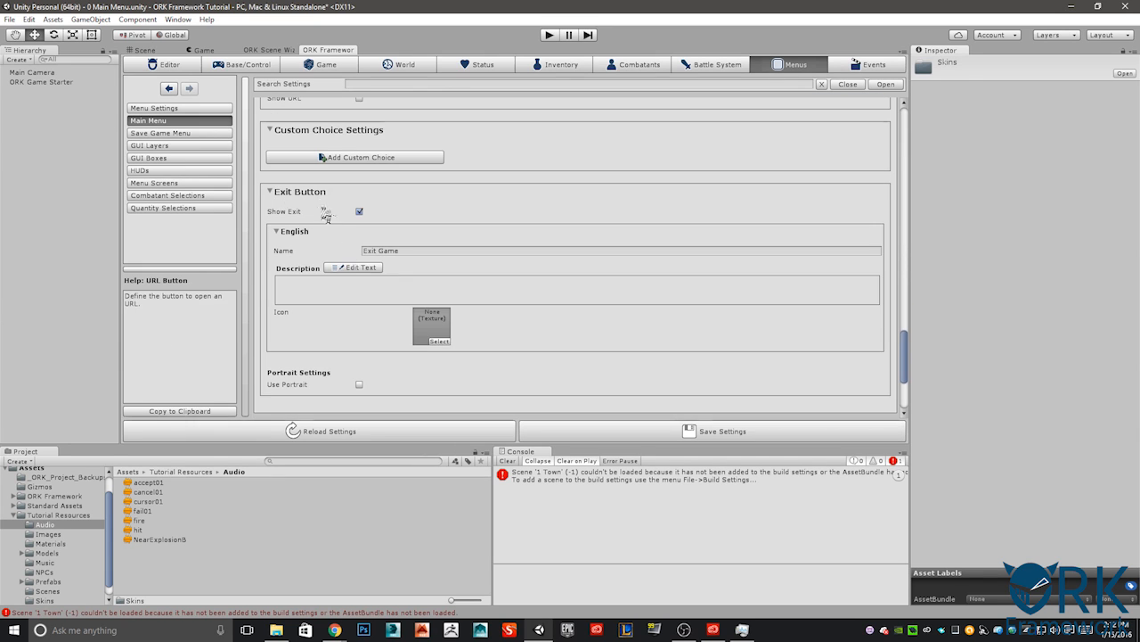
{"action": "left_click", "coordinate": [358, 211]}
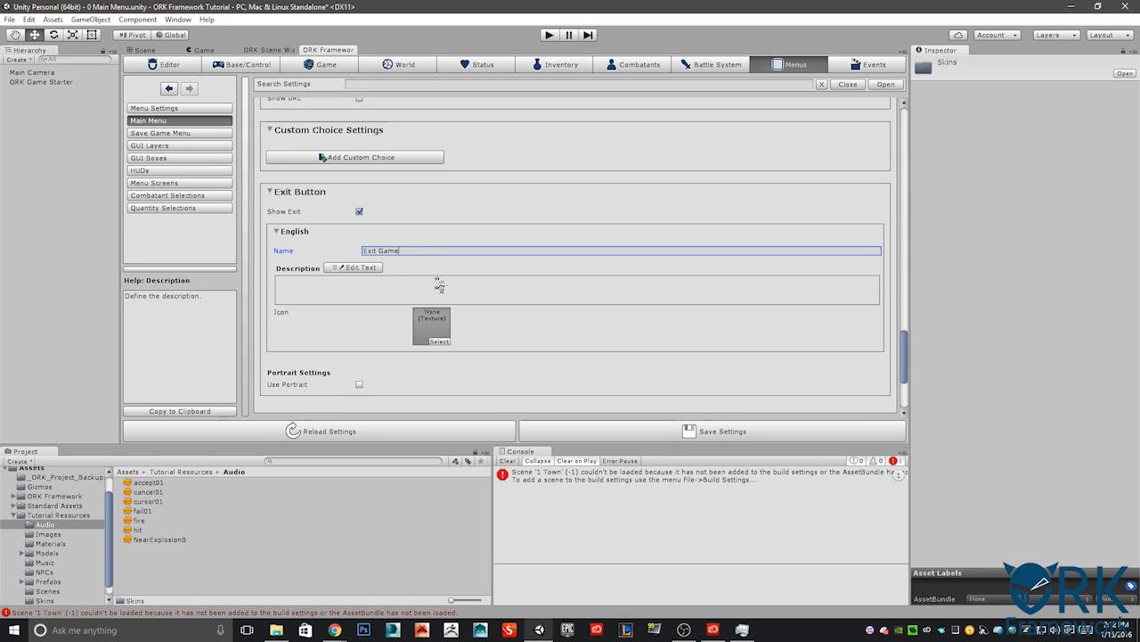
{"action": "scroll", "scroll_direction": "down", "scroll_amount": 3}
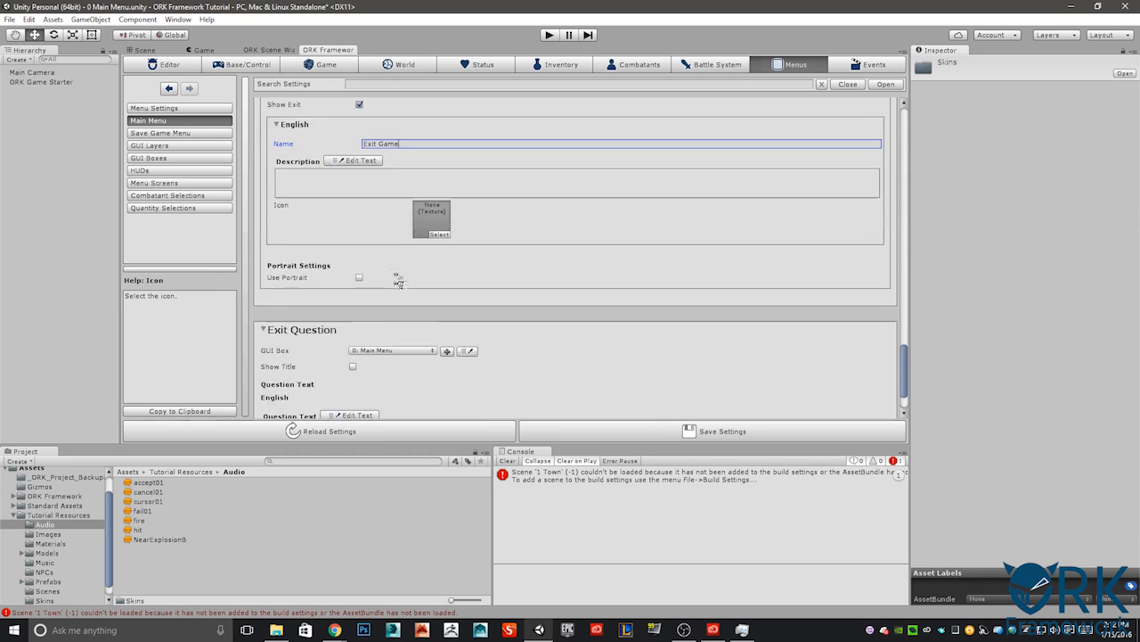
{"action": "scroll", "scroll_direction": "down", "scroll_amount": 3}
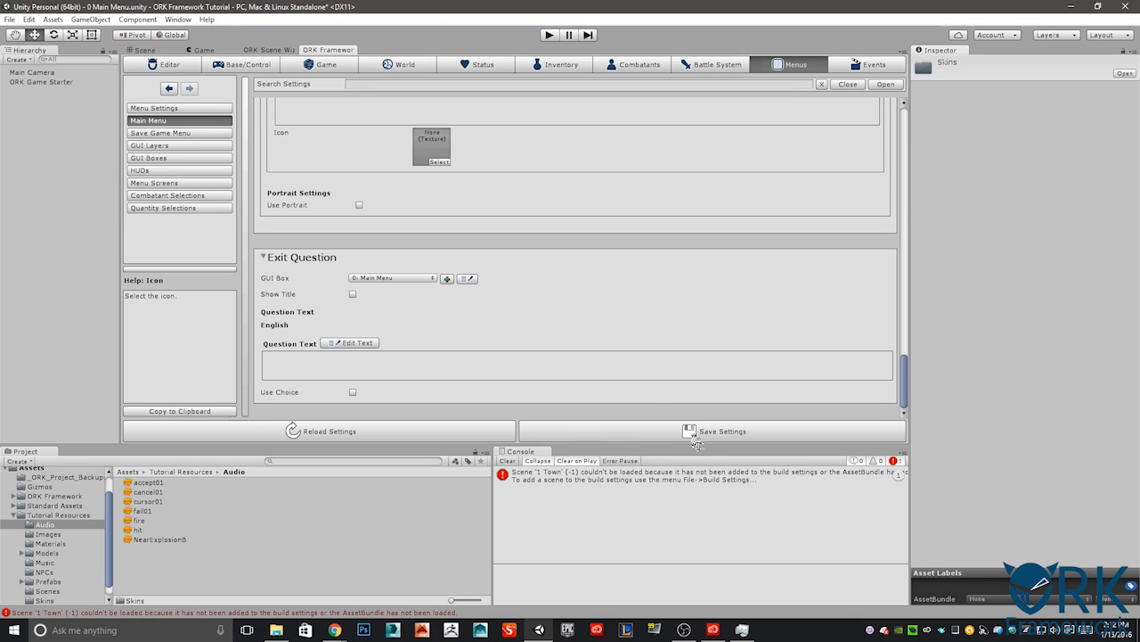
{"action": "left_click", "coordinate": [722, 430]}
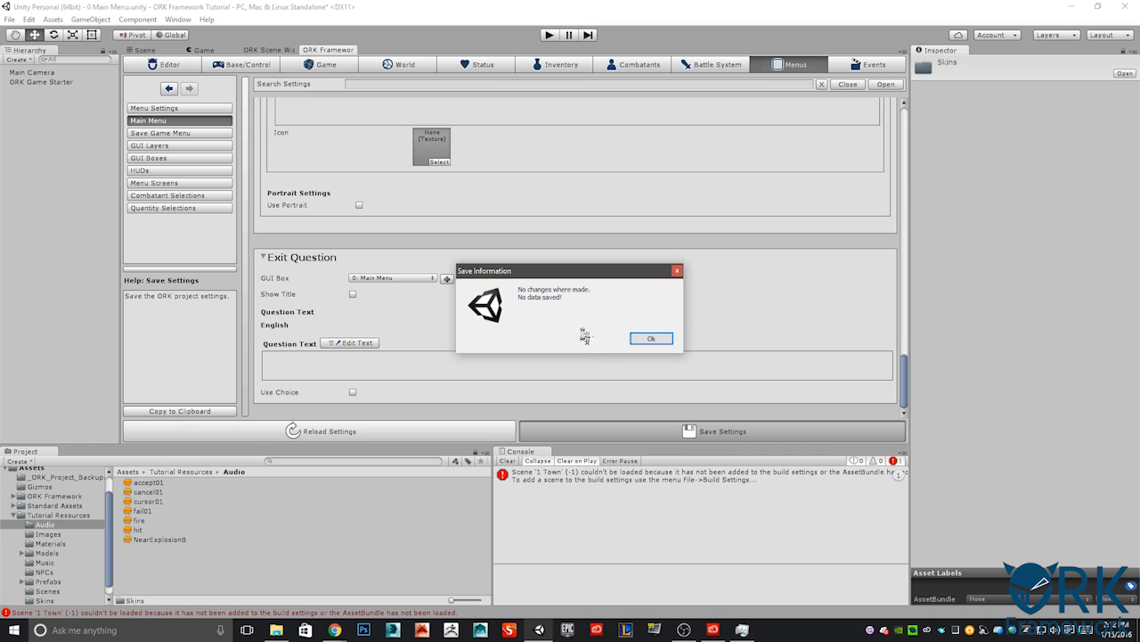
{"action": "left_click", "coordinate": [651, 338]}
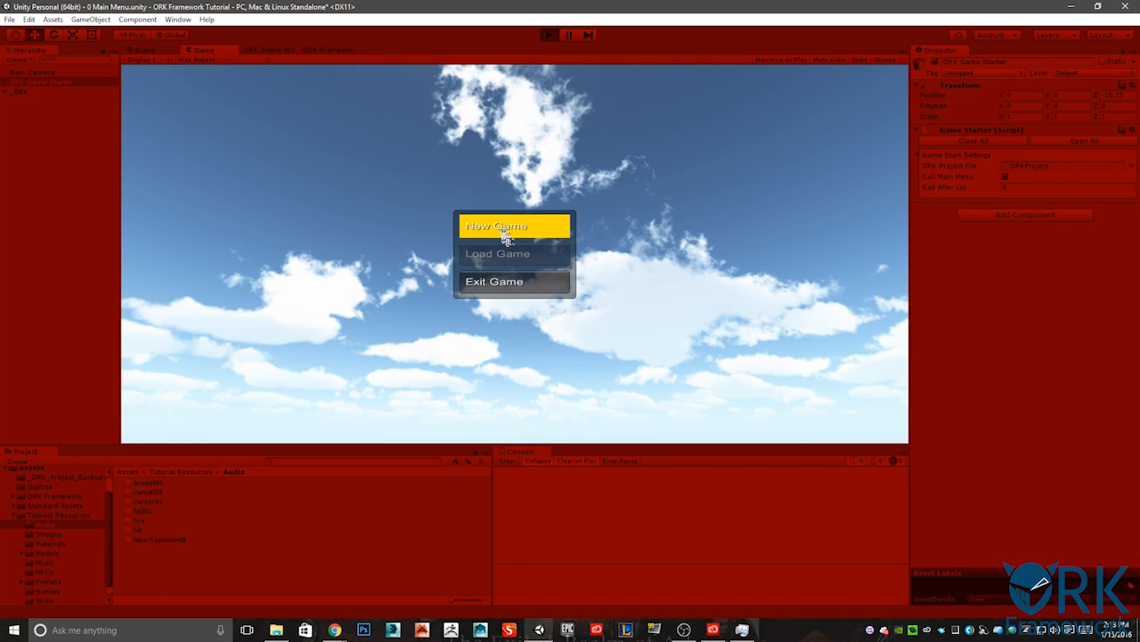
{"action": "mouse_move", "coordinate": [513, 294]}
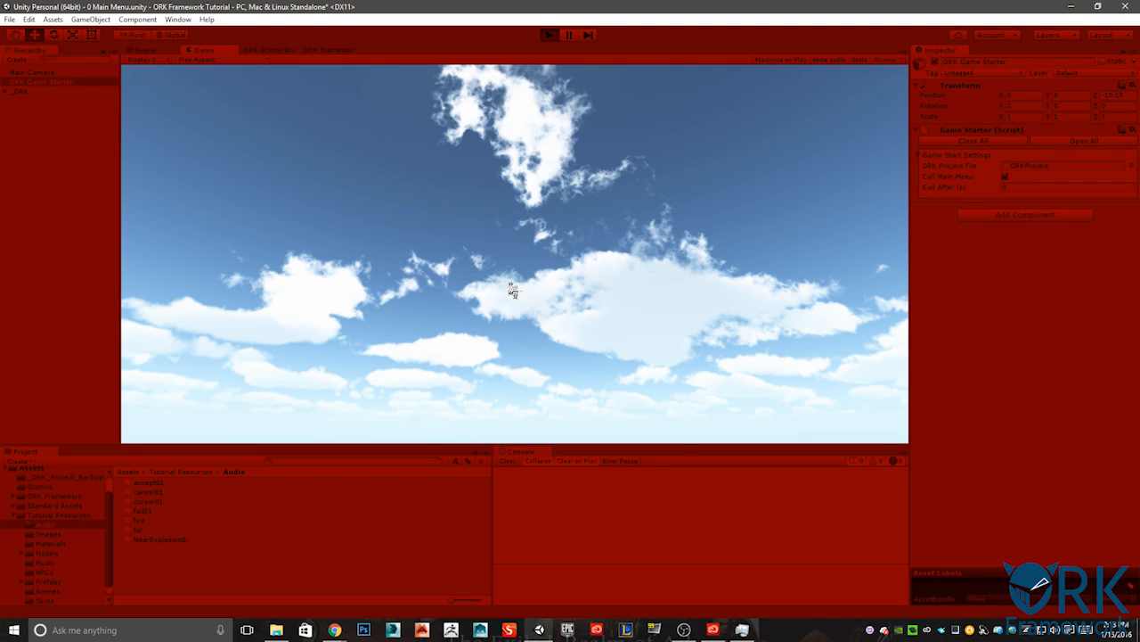
{"action": "mouse_move", "coordinate": [444, 224]}
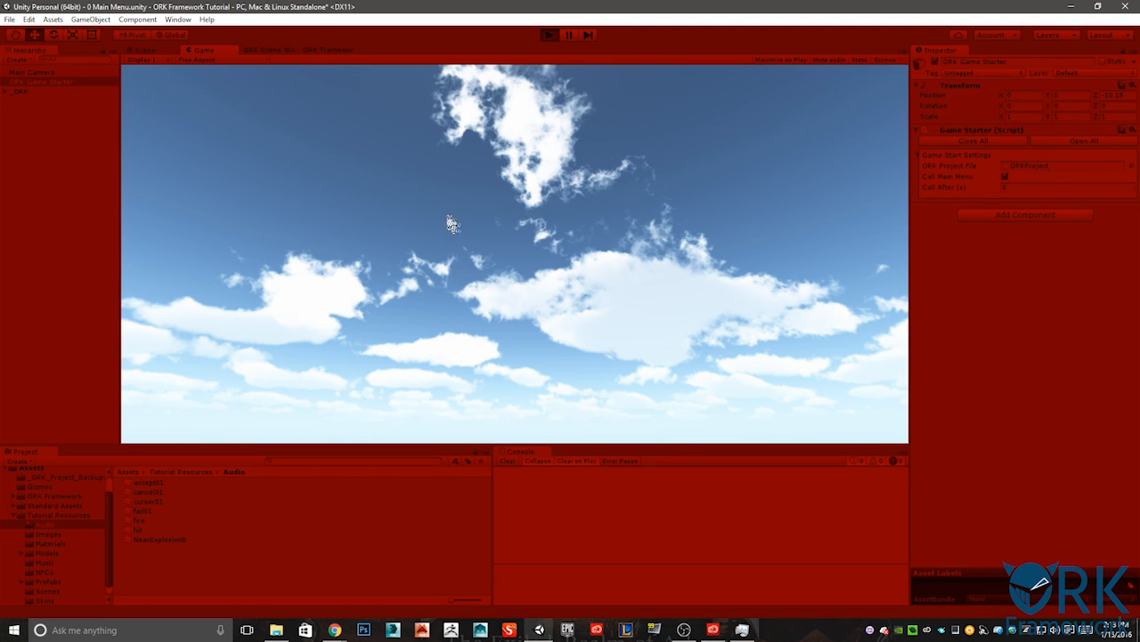
{"action": "mouse_move", "coordinate": [443, 218]}
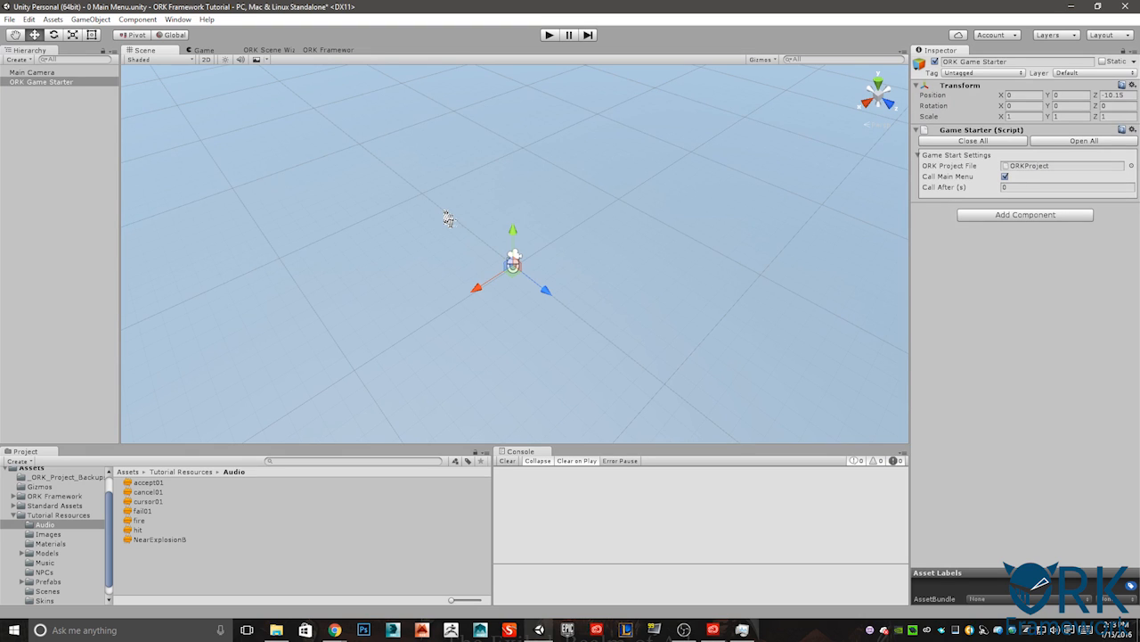
Step: Enter play mode to view the New Game, Load Game and Exit Game menu
{"action": "left_click", "coordinate": [548, 36]}
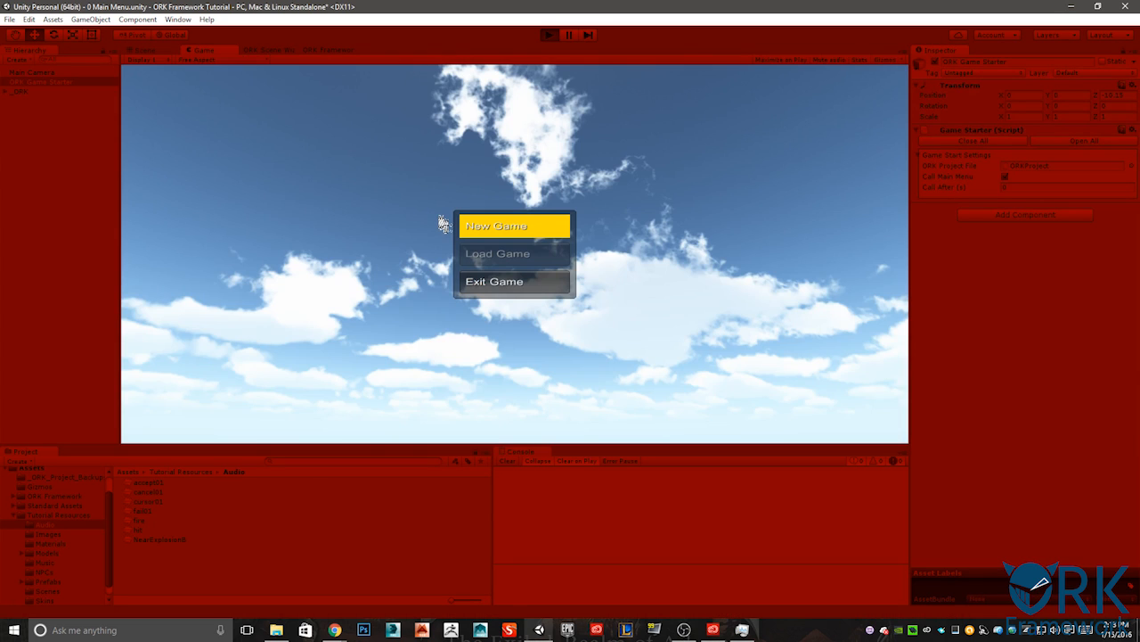
{"action": "left_click", "coordinate": [513, 226]}
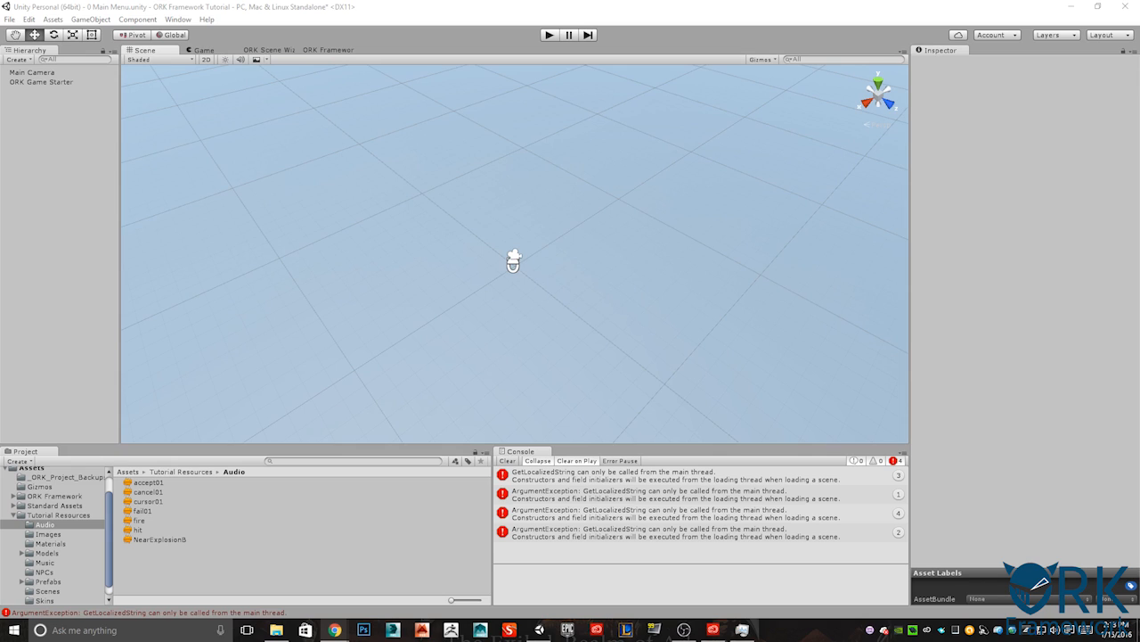
{"action": "mouse_move", "coordinate": [405, 284]}
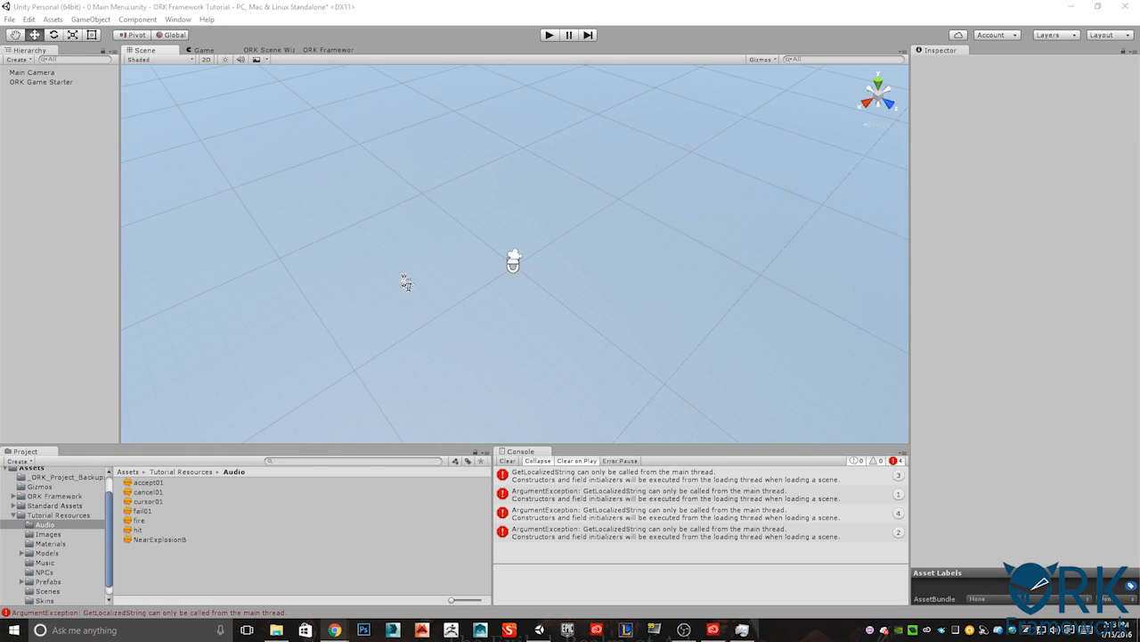